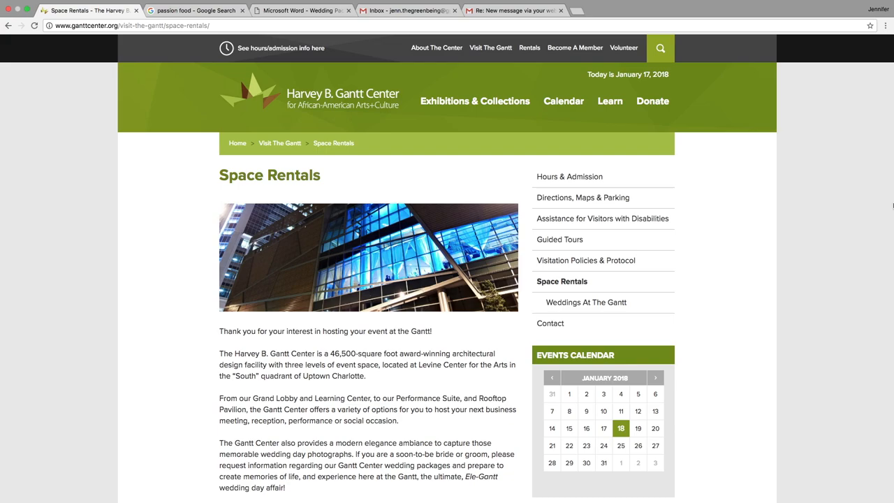
pyautogui.moveTo(886, 211)
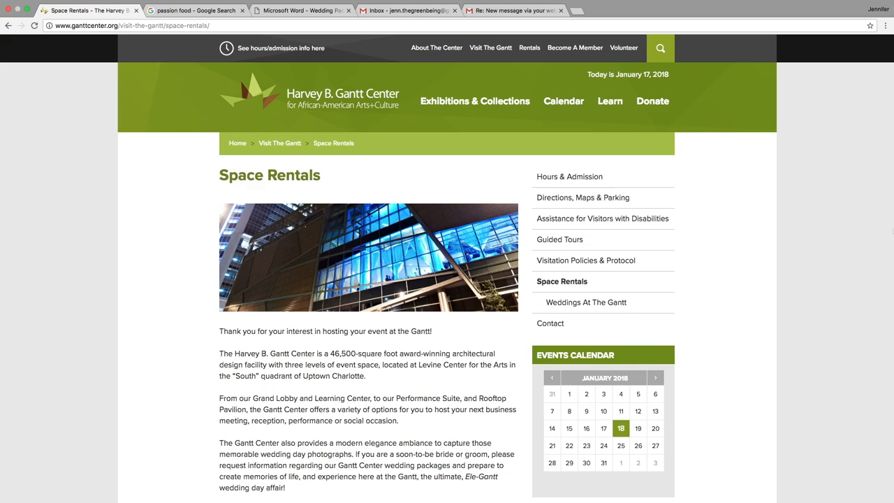
pyautogui.moveTo(744, 243)
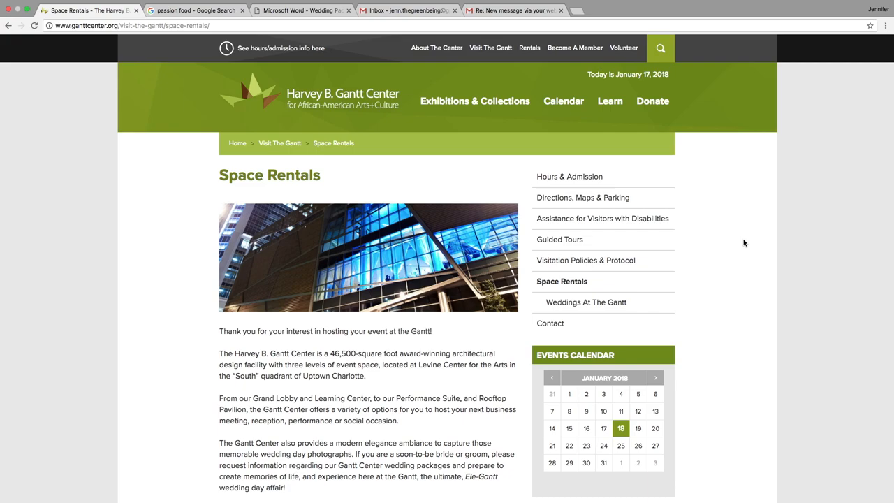
# Step: Go to Weddings At The Gantt and open the downloadable wedding planning guide PDF
pyautogui.scroll(-3)
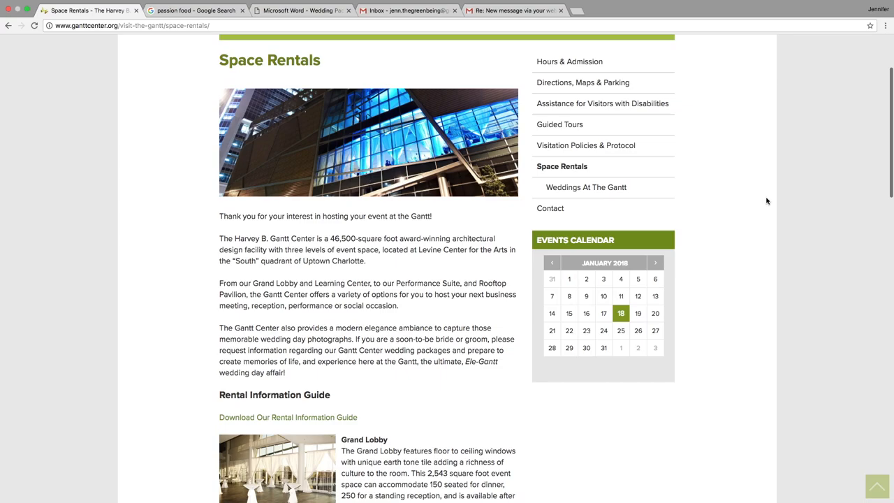
pyautogui.scroll(3)
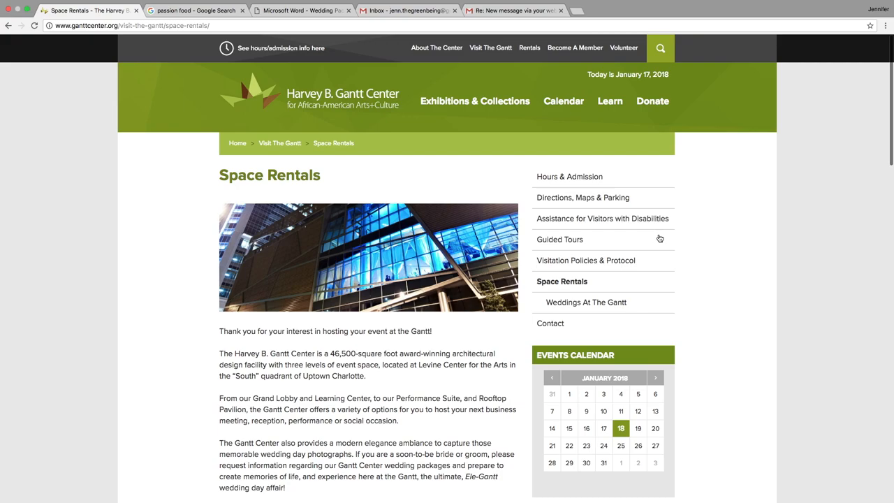
pyautogui.moveTo(459, 208)
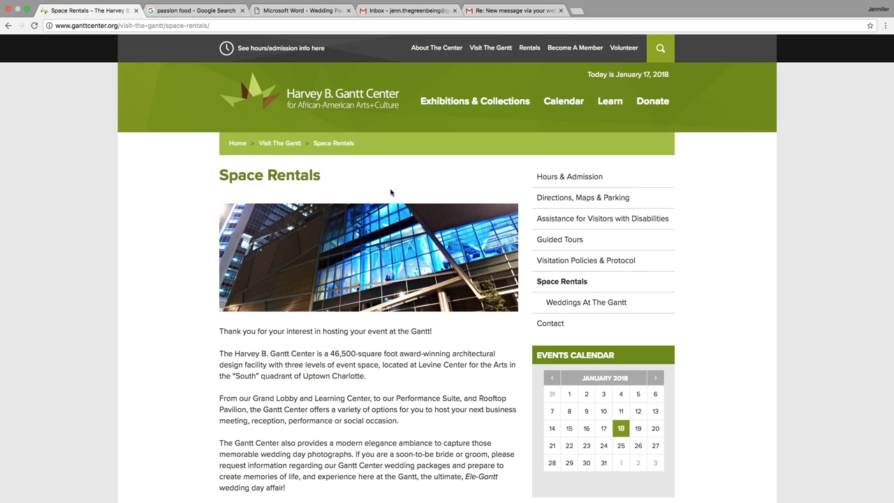
pyautogui.scroll(-3)
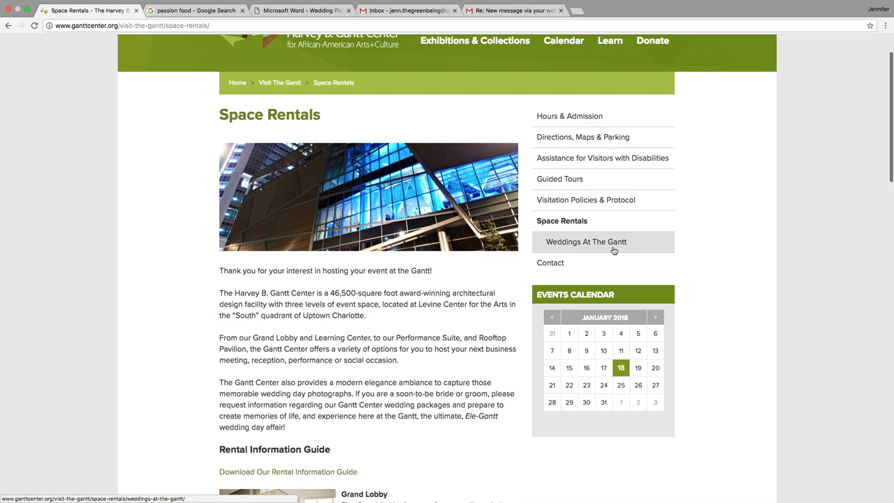
pyautogui.click(586, 242)
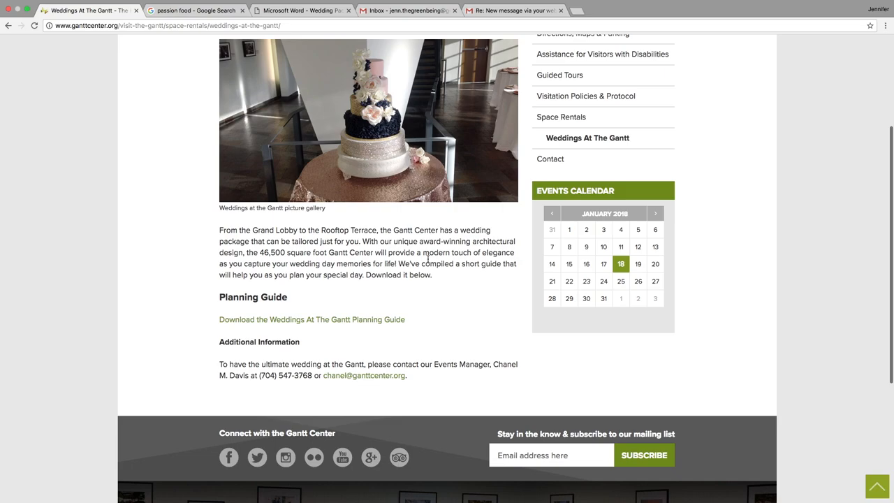
pyautogui.click(311, 319)
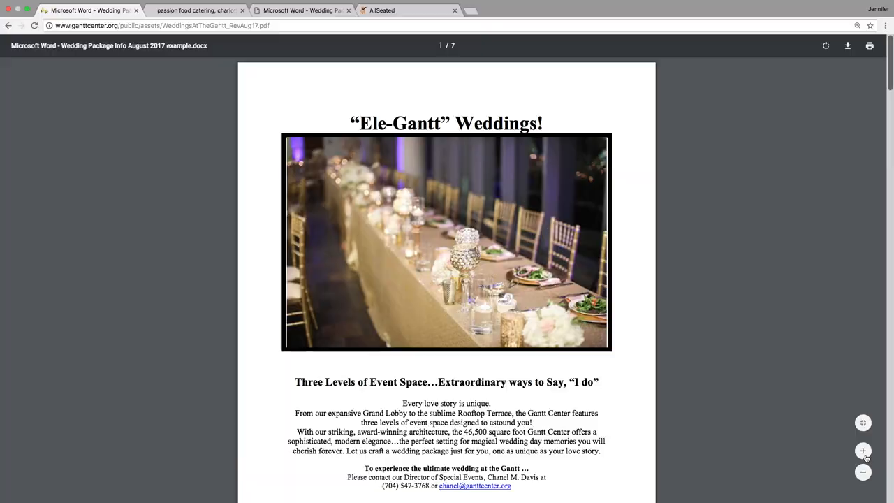
# Step: Zoom in on the guide and scroll to page 2's Ceremony and Reception packages
pyautogui.click(863, 451)
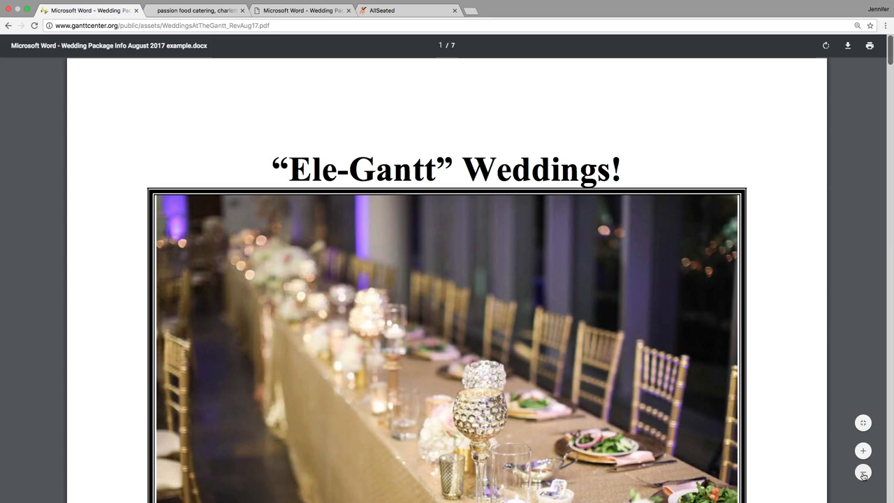
pyautogui.scroll(-3)
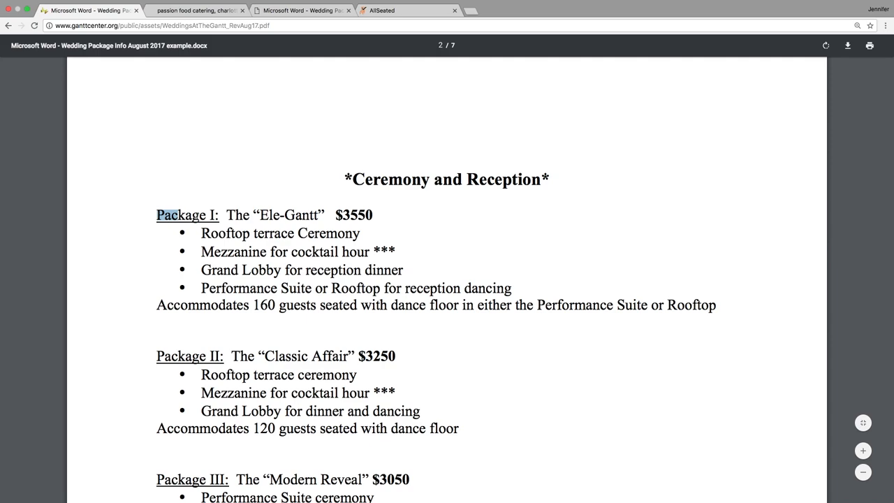
# Step: Select the Package I "Ele-Gantt" description, from its $3550 price to the Accommodates line
pyautogui.moveTo(156, 215); pyautogui.dragTo(719, 306)
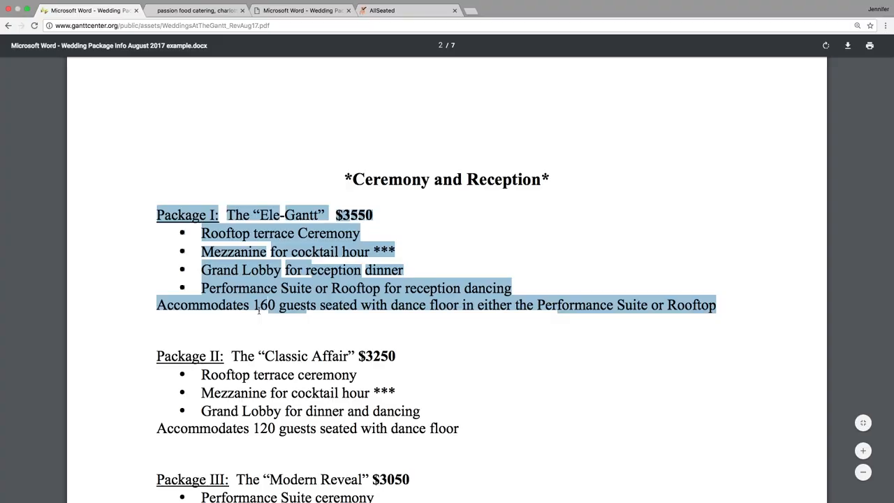
# Step: Scroll past Packages II–IV to Reception Only Packages V ($2450) and VI ($1950)
pyautogui.scroll(-3)
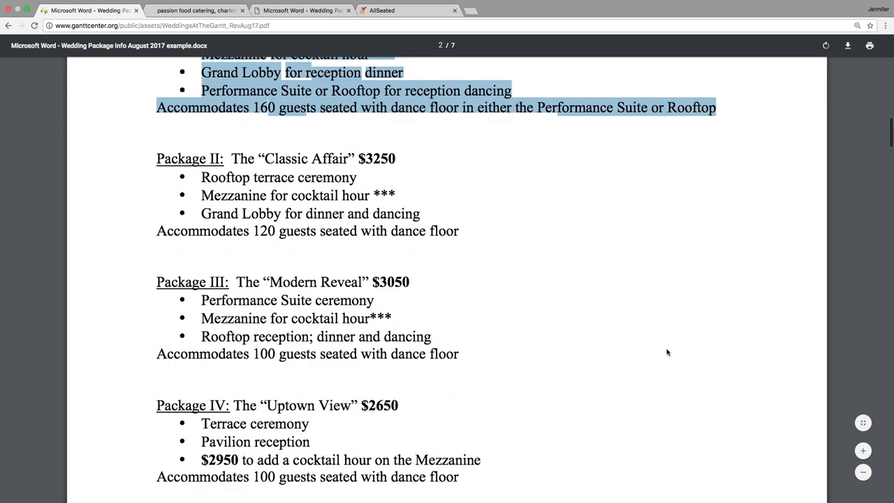
pyautogui.scroll(-3)
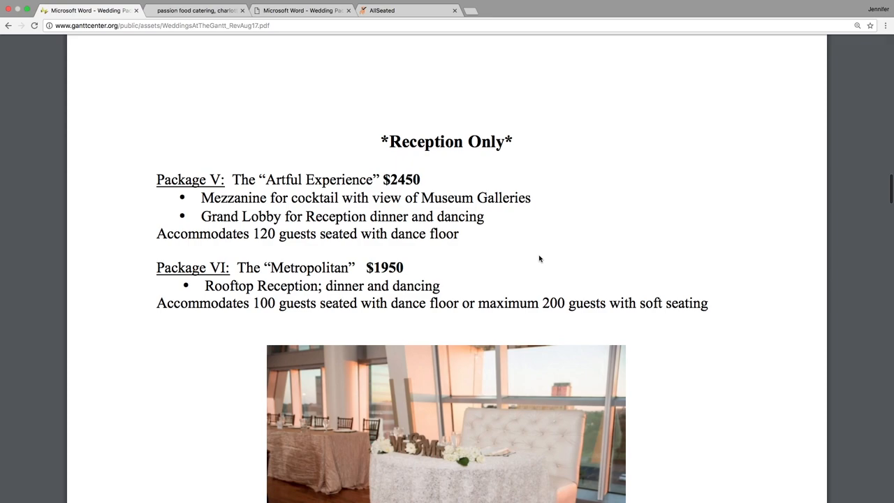
pyautogui.scroll(-3)
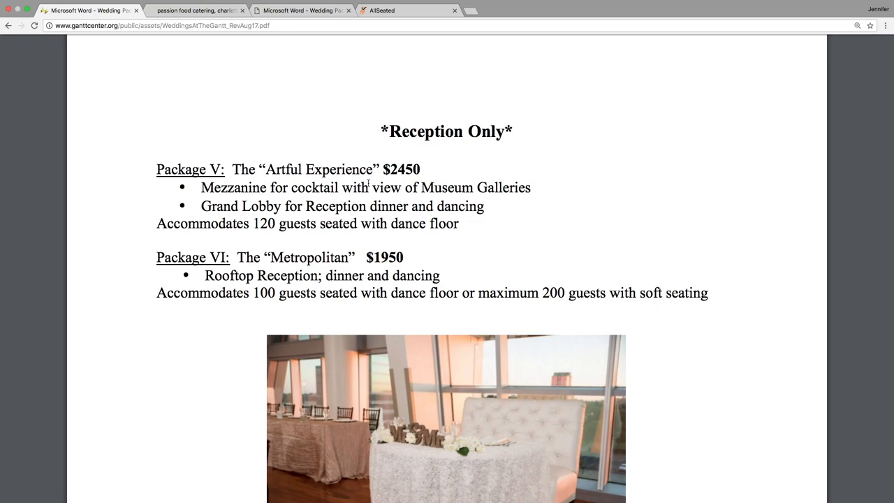
# Step: Scroll to the FAQ on security, janitorial, optional service and $450 outside-caterer fees
pyautogui.scroll(-3)
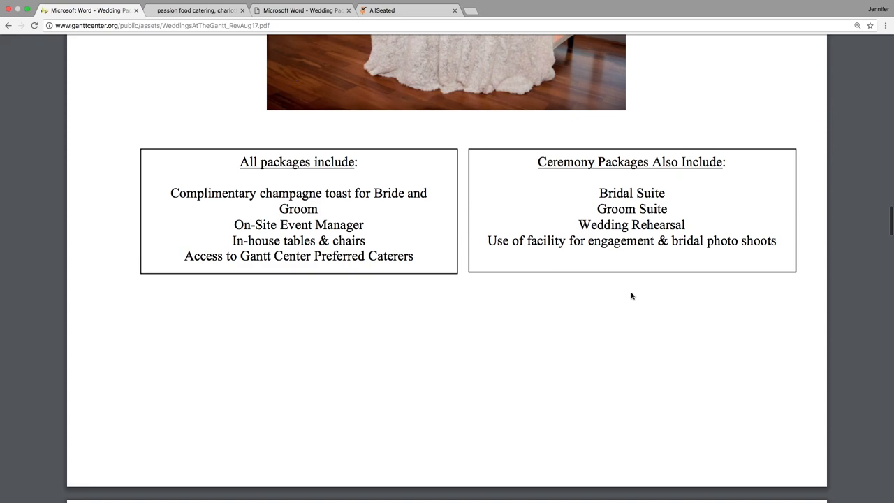
pyautogui.scroll(-3)
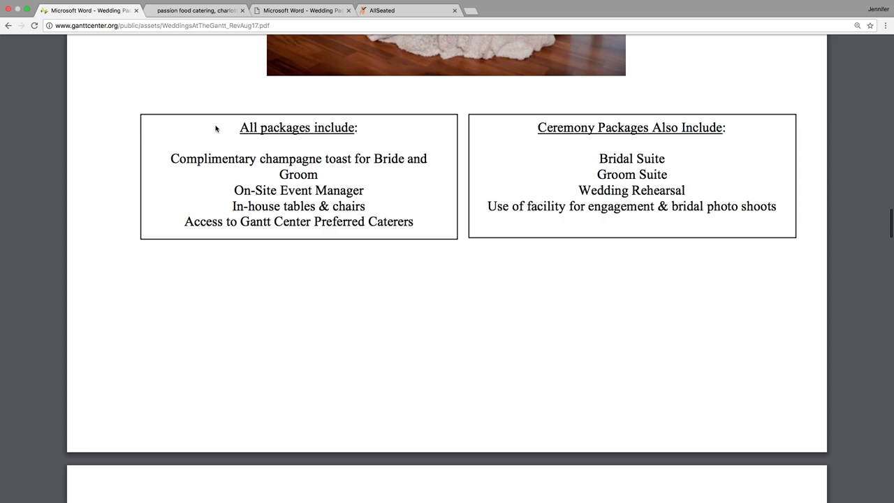
pyautogui.moveTo(585, 243)
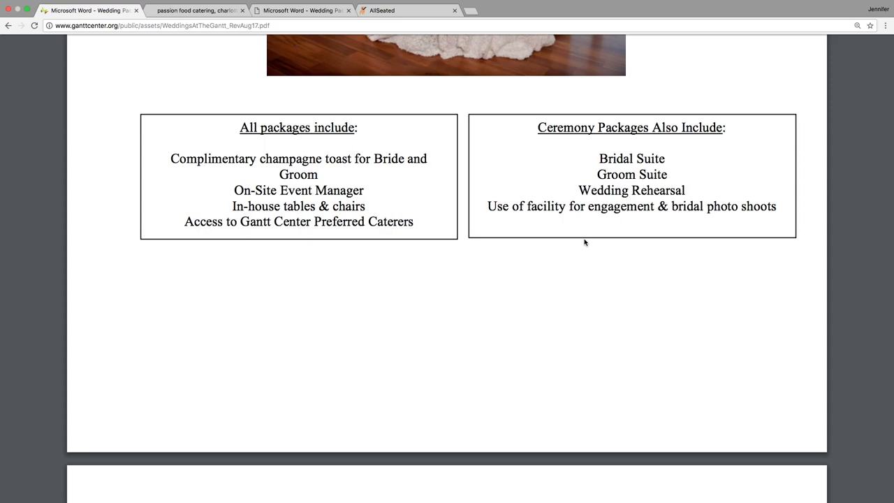
pyautogui.scroll(-3)
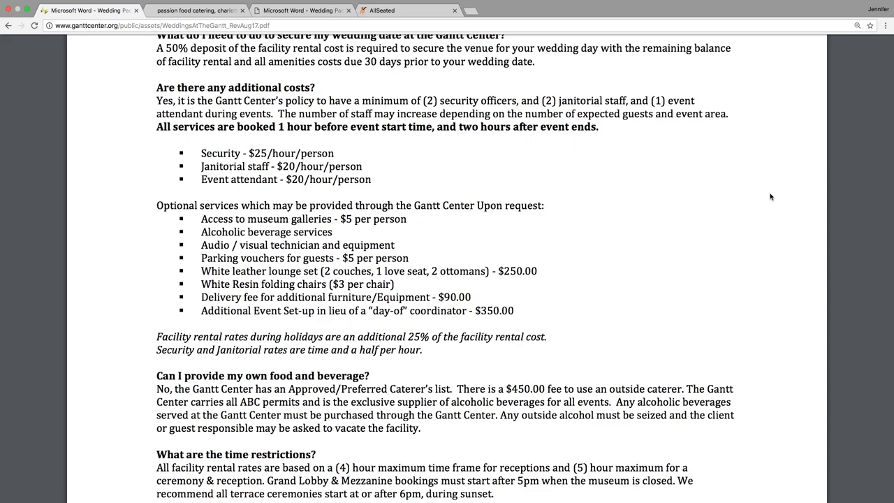
# Step: Scroll past the food, time and parking FAQs to the In-House Amenities table
pyautogui.scroll(-3)
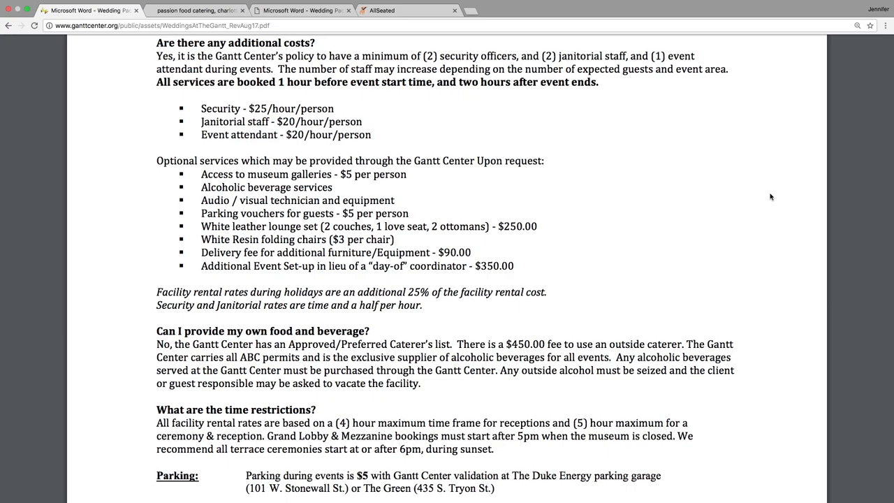
pyautogui.scroll(-3)
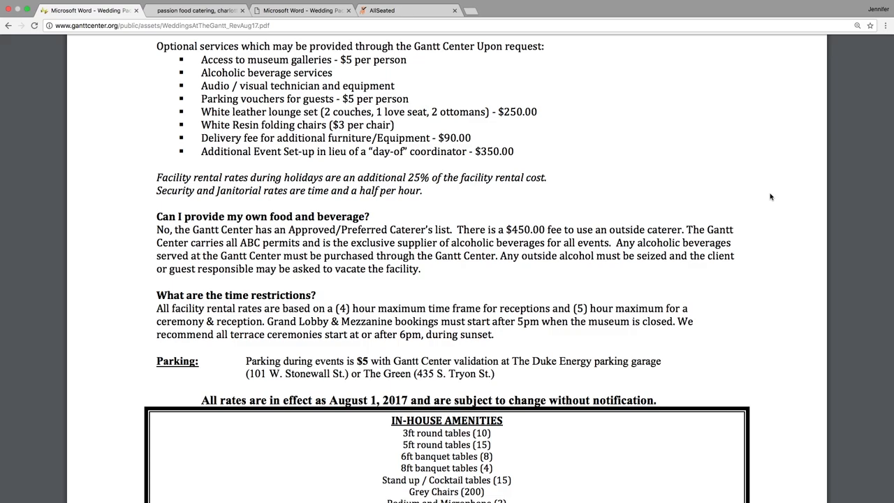
pyautogui.scroll(-3)
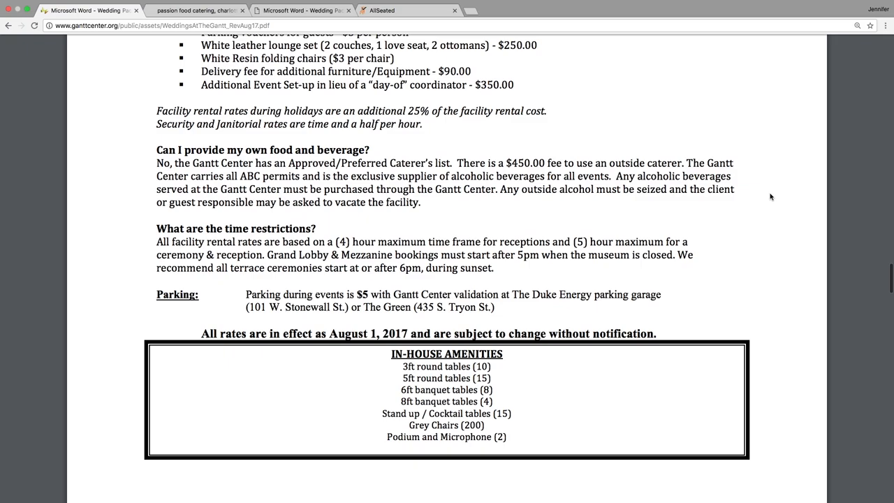
pyautogui.scroll(-3)
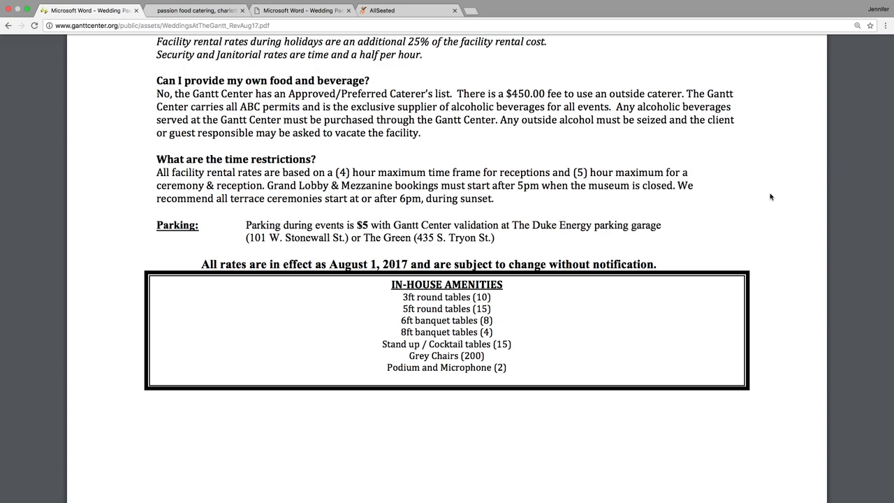
pyautogui.moveTo(727, 102)
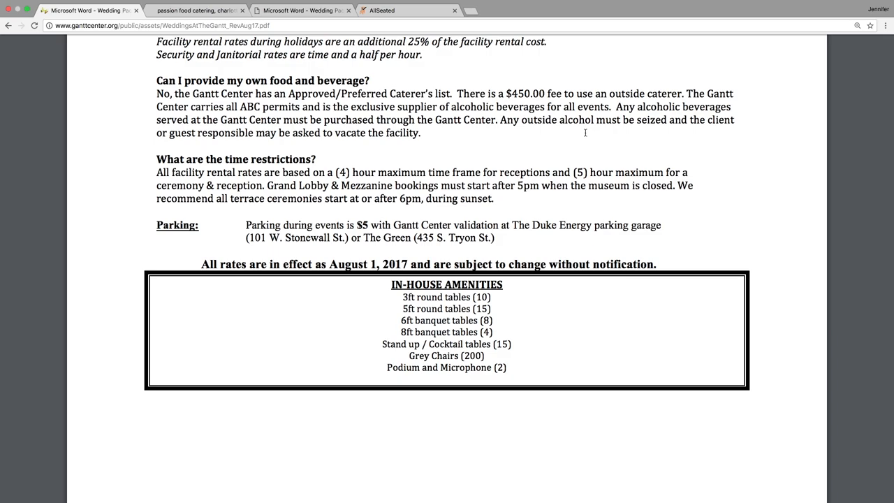
pyautogui.scroll(-3)
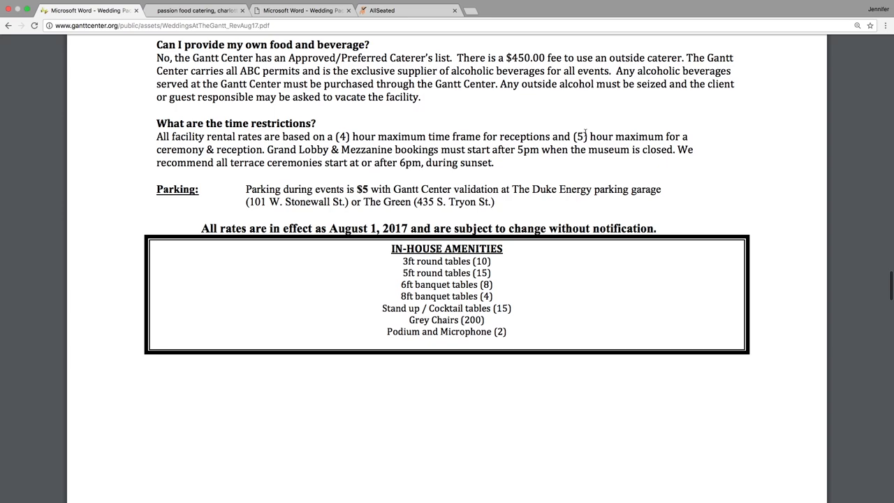
pyautogui.scroll(-3)
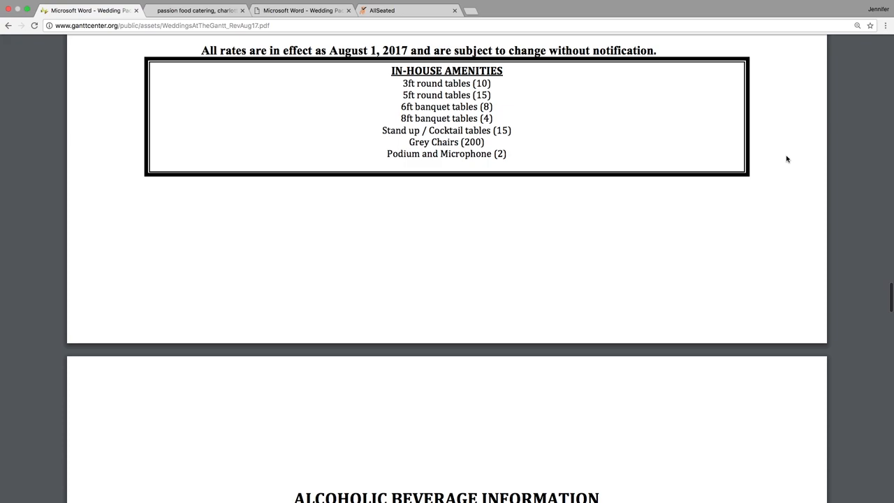
# Step: Scroll through open bar, cash bar, drink specials and corkage fee to the caterers page
pyautogui.scroll(-3)
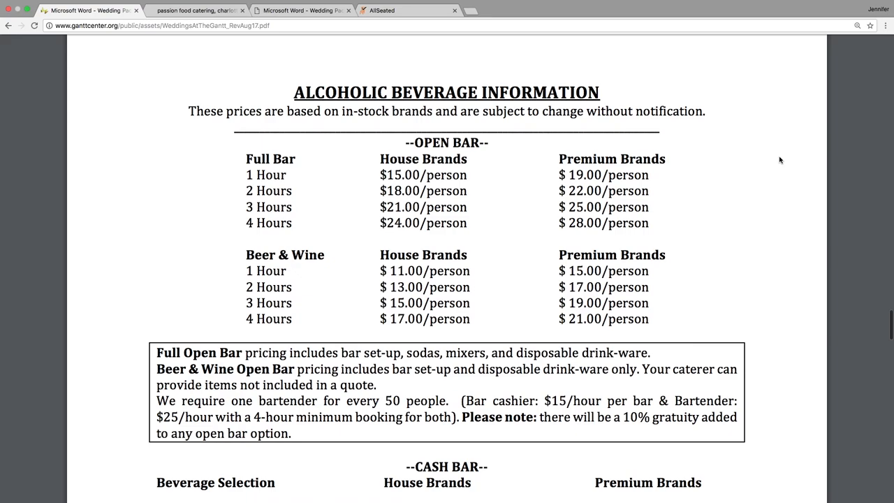
pyautogui.scroll(-3)
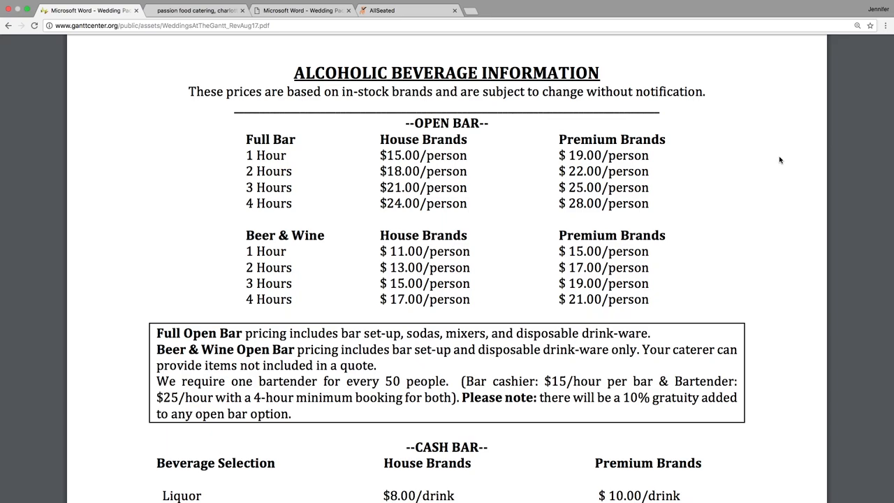
pyautogui.scroll(-3)
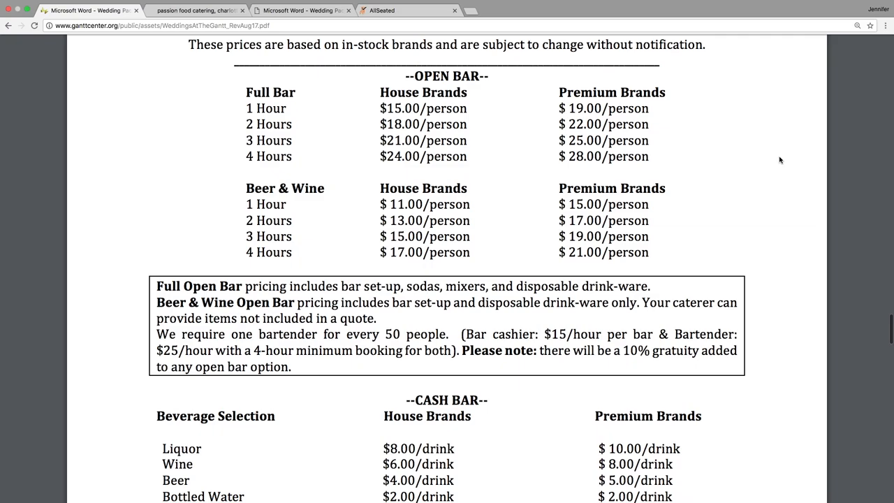
pyautogui.scroll(-3)
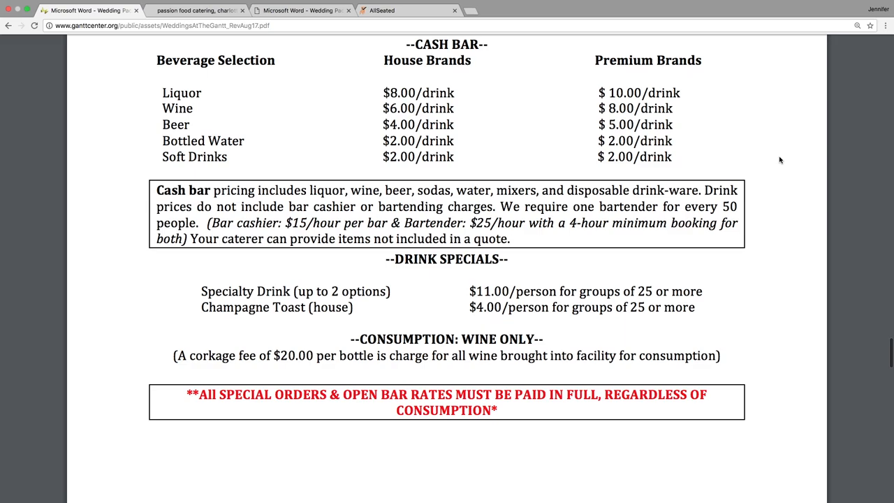
pyautogui.scroll(-3)
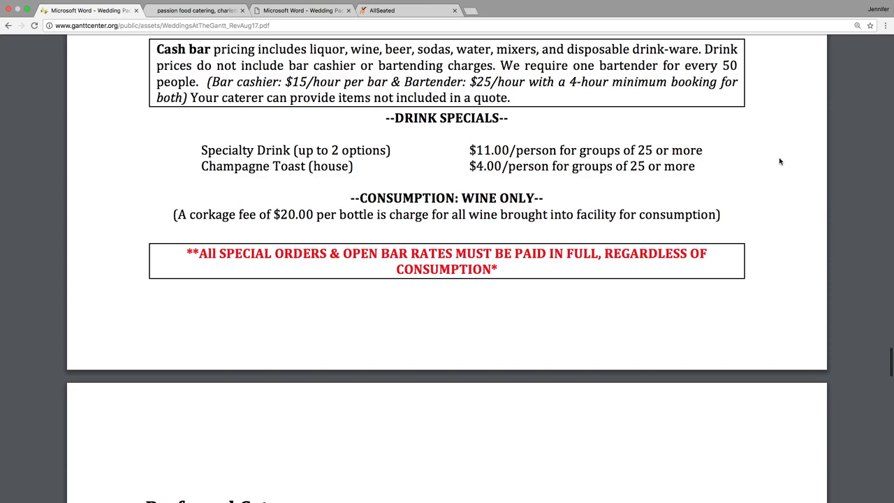
pyautogui.scroll(-3)
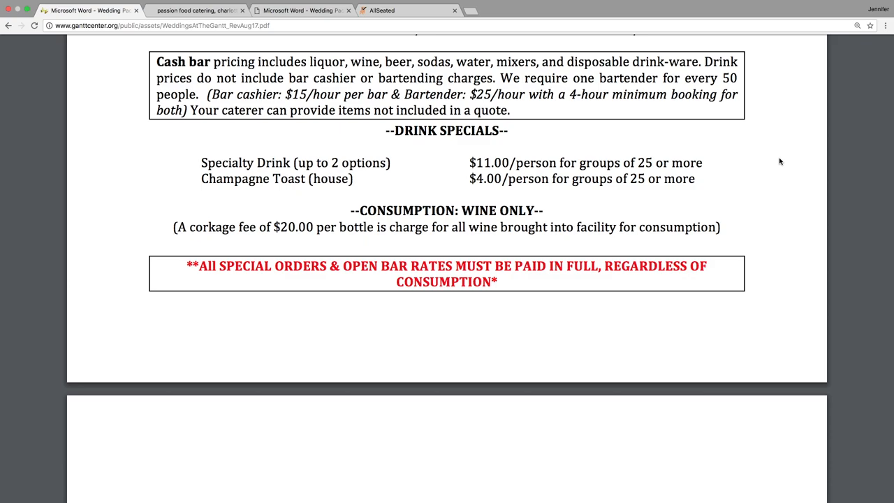
pyautogui.scroll(-3)
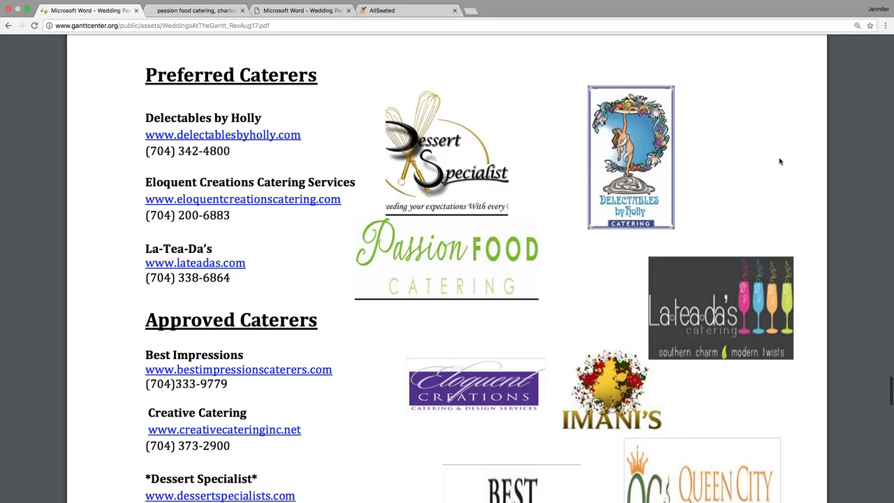
# Step: Review the Preferred and Approved Caterers pages, then start a new tab
pyautogui.scroll(-3)
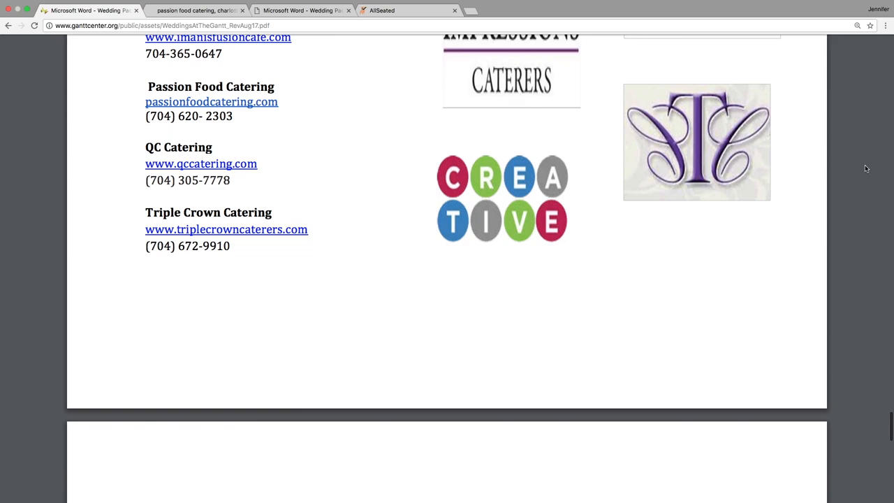
pyautogui.scroll(-3)
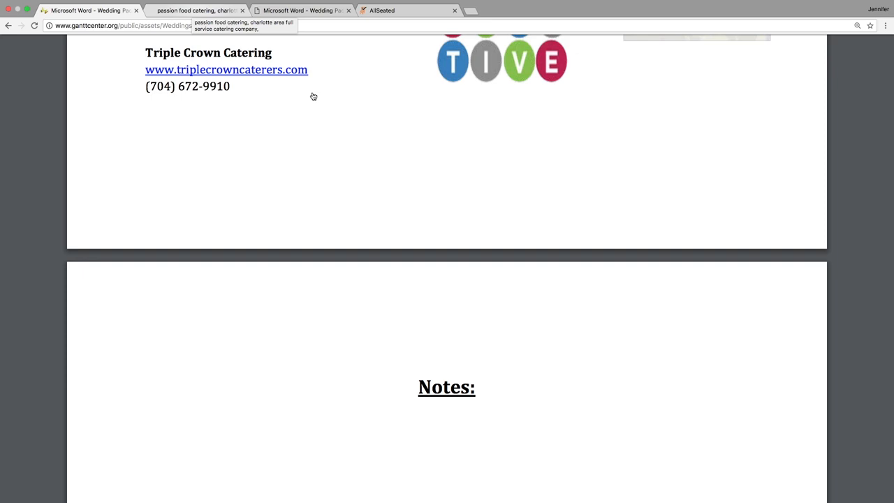
pyautogui.scroll(3)
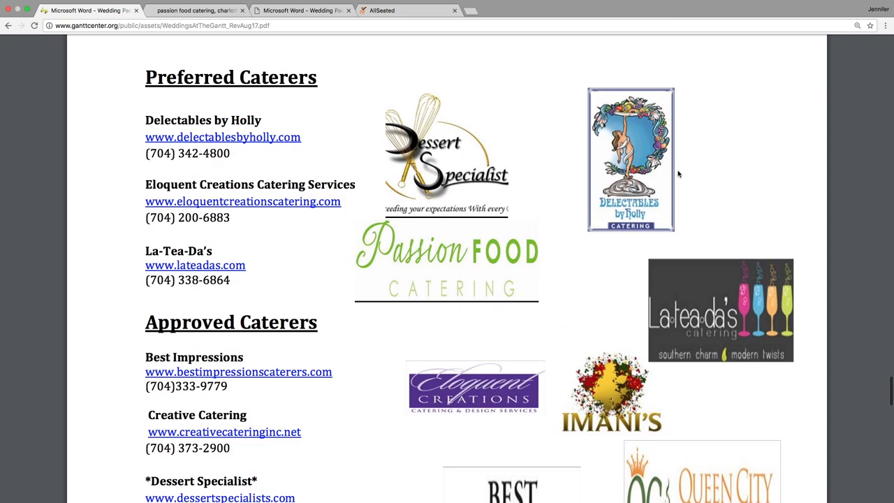
pyautogui.scroll(-3)
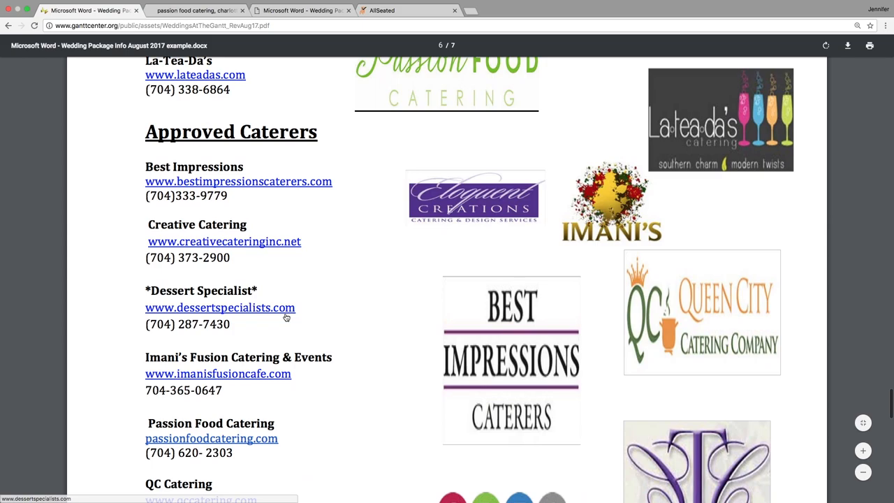
pyautogui.scroll(-3)
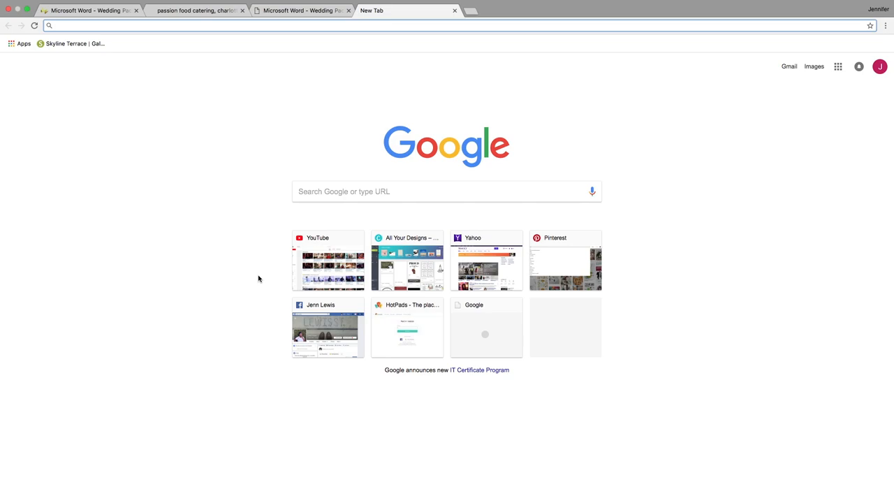
# Step: Go to airbnb in the new tab and search for homes in Charlotte
pyautogui.write('airbnb')
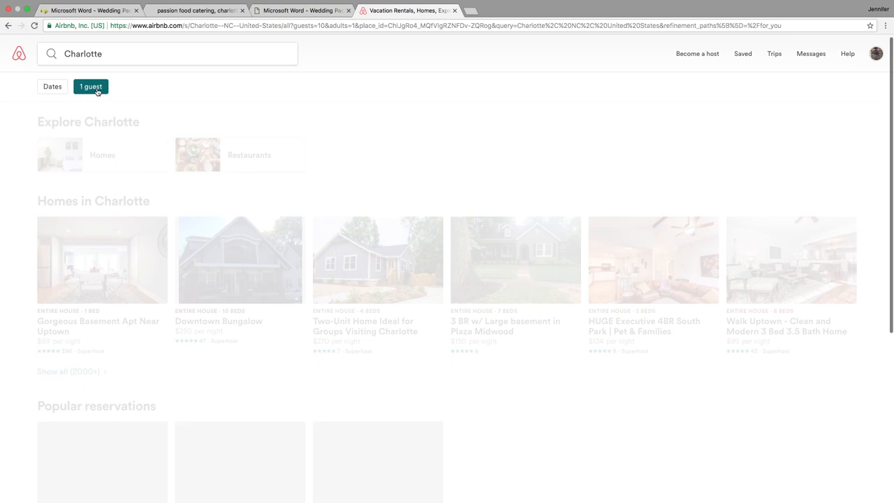
# Step: Set the guest count to 16 adults and limit home type to Entire home
pyautogui.click(185, 125)
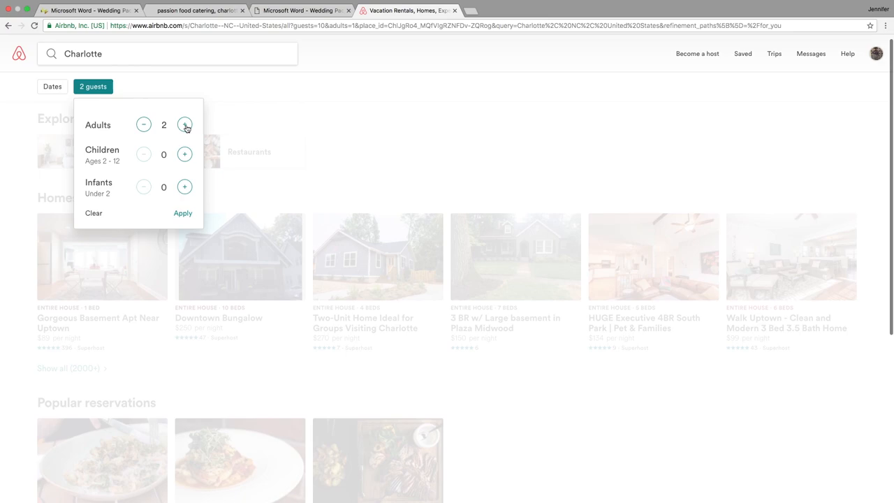
pyautogui.click(184, 124)
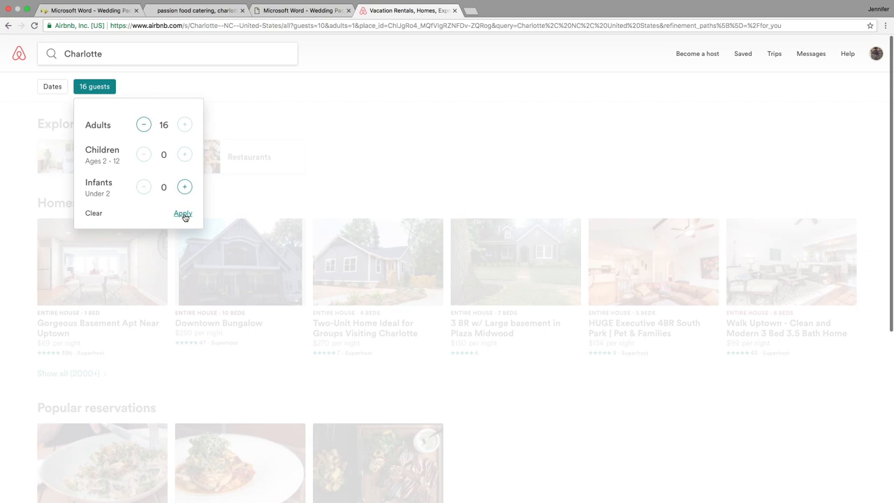
pyautogui.click(183, 213)
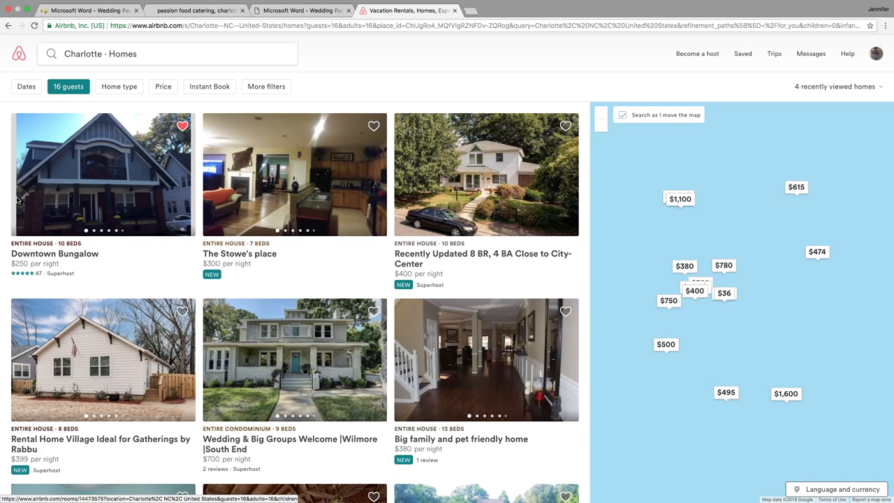
pyautogui.click(119, 86)
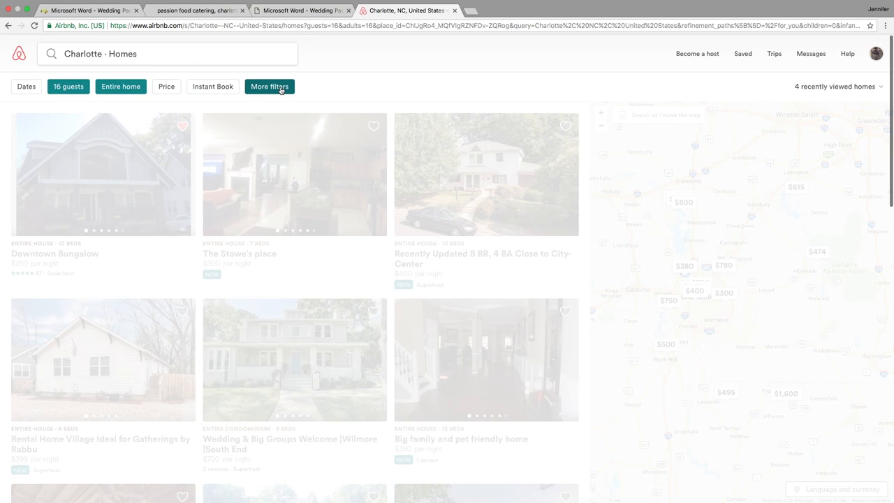
# Step: Add the free parking and suitable-for-events filters to the Charlotte home search
pyautogui.click(270, 86)
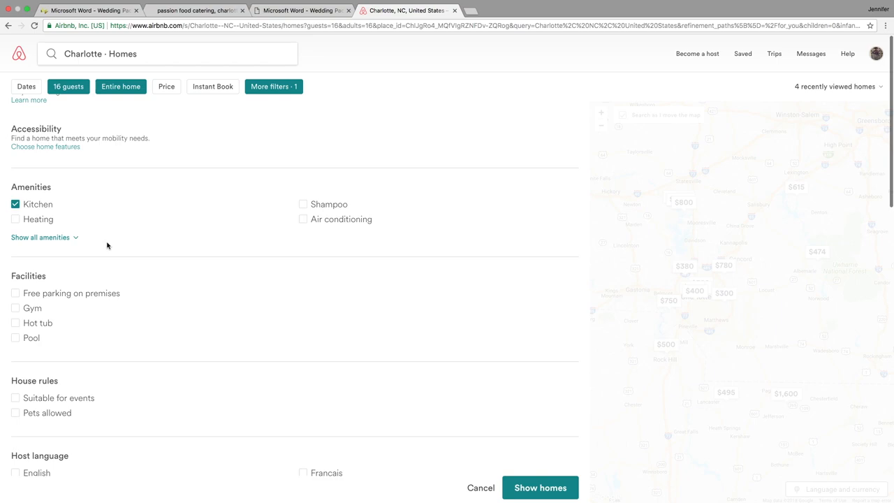
pyautogui.click(15, 293)
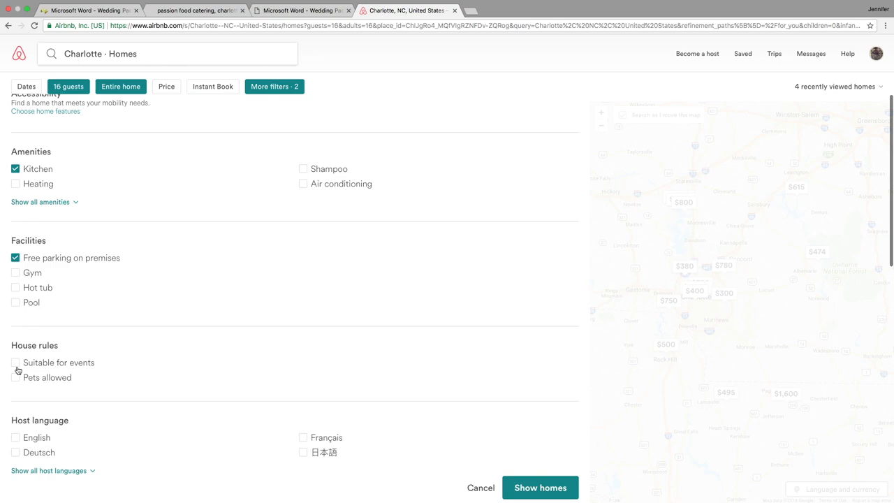
pyautogui.click(540, 487)
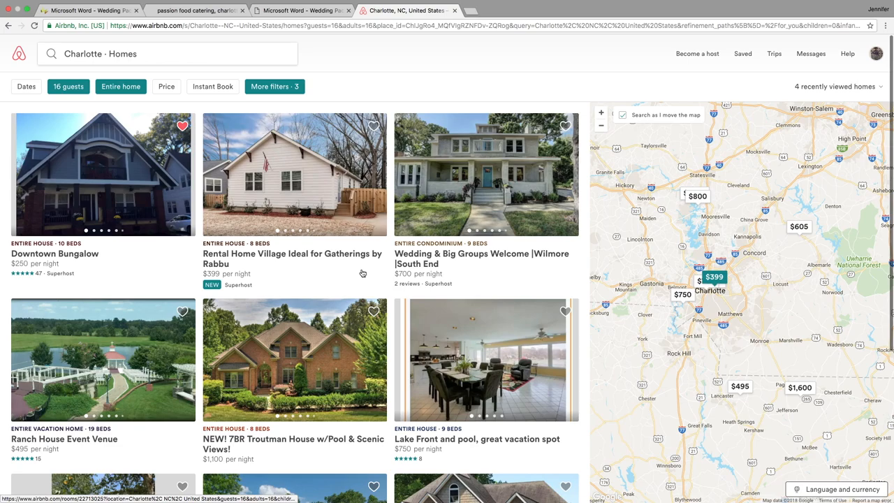
# Step: Open the Ranch House Event Venue listing and scroll through its bedrooms and house rules
pyautogui.click(63, 439)
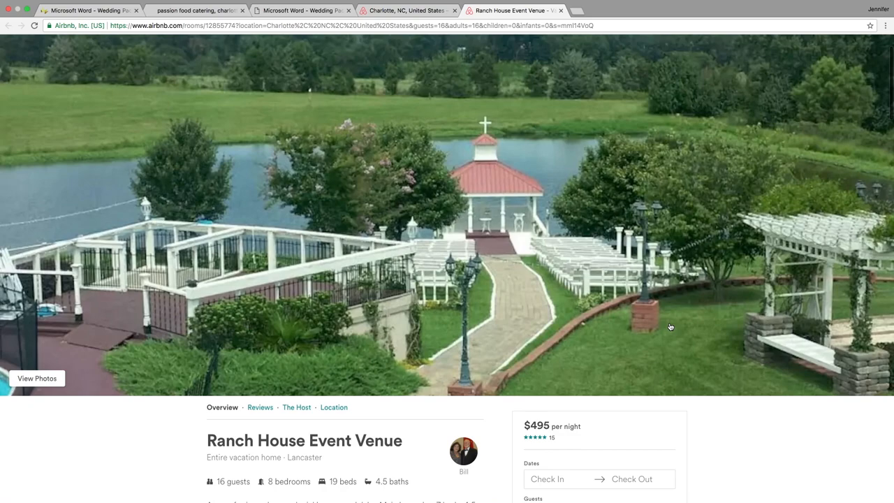
pyautogui.scroll(-3)
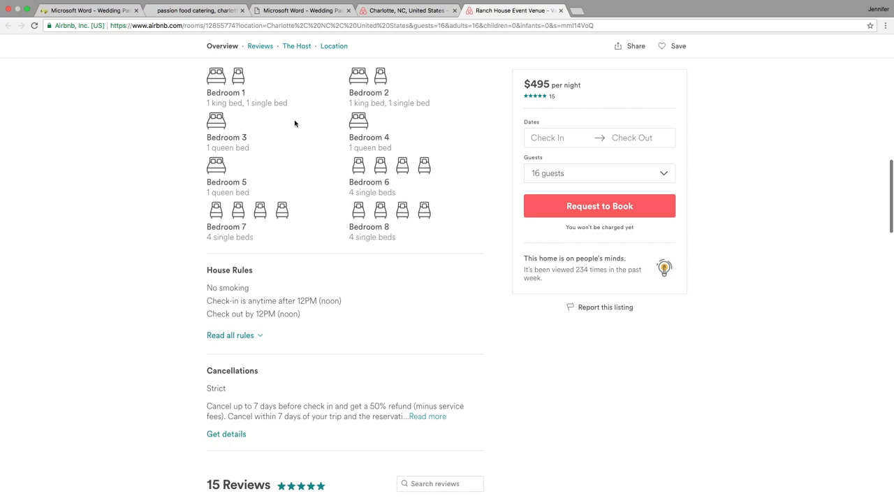
pyautogui.scroll(-3)
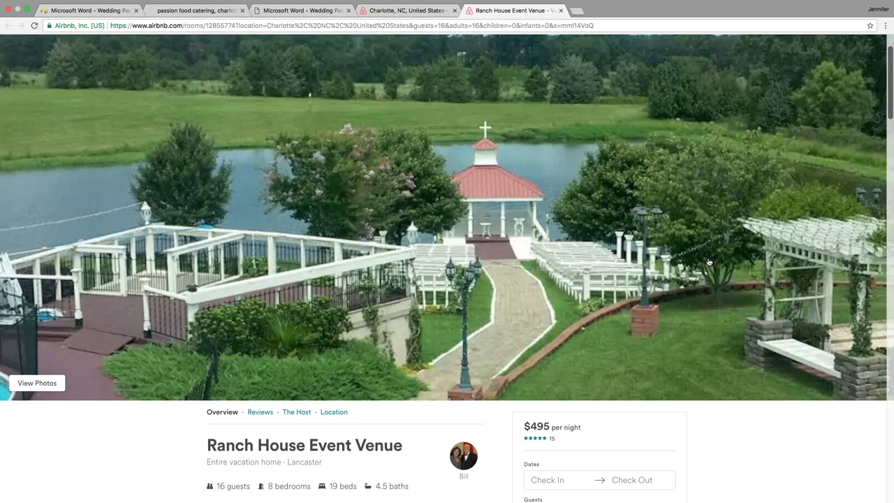
pyautogui.scroll(-3)
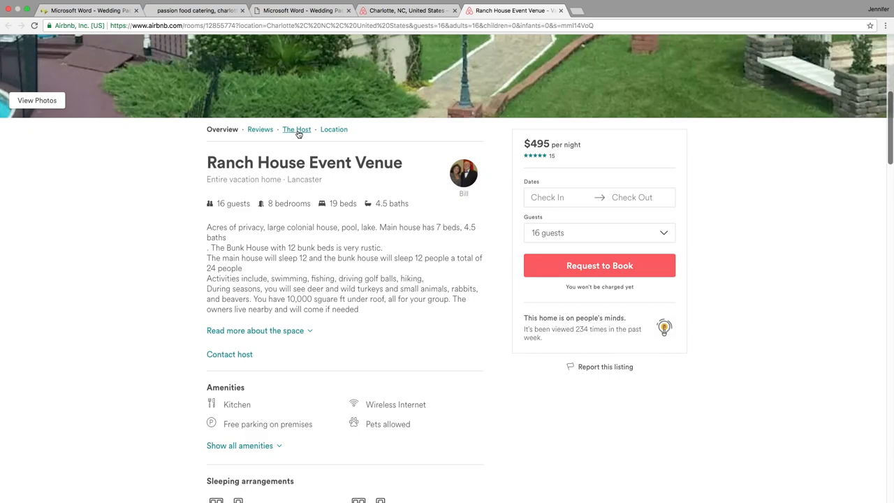
# Step: Page through the Ranch House venue photos, then return to the Charlotte results tab
pyautogui.click(37, 100)
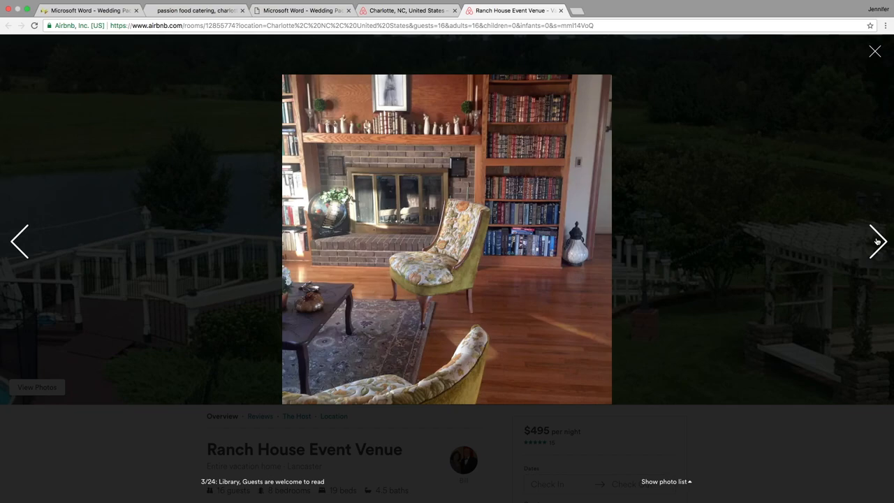
pyautogui.click(877, 241)
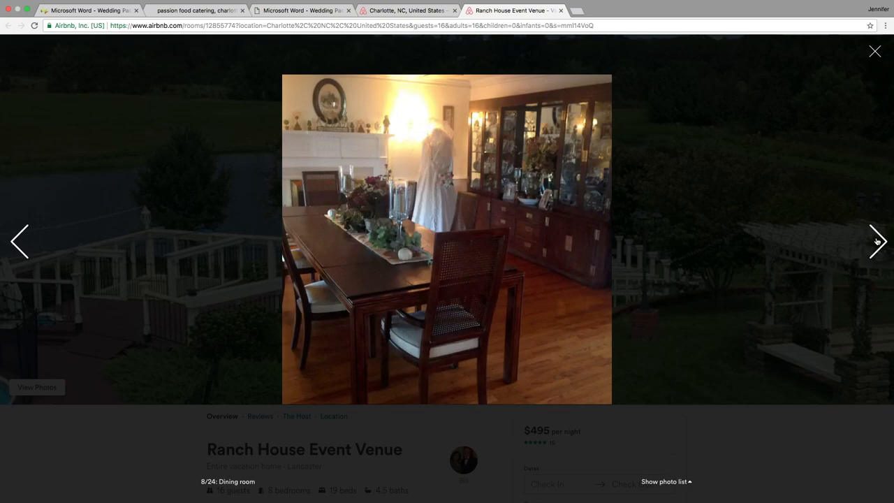
pyautogui.click(877, 241)
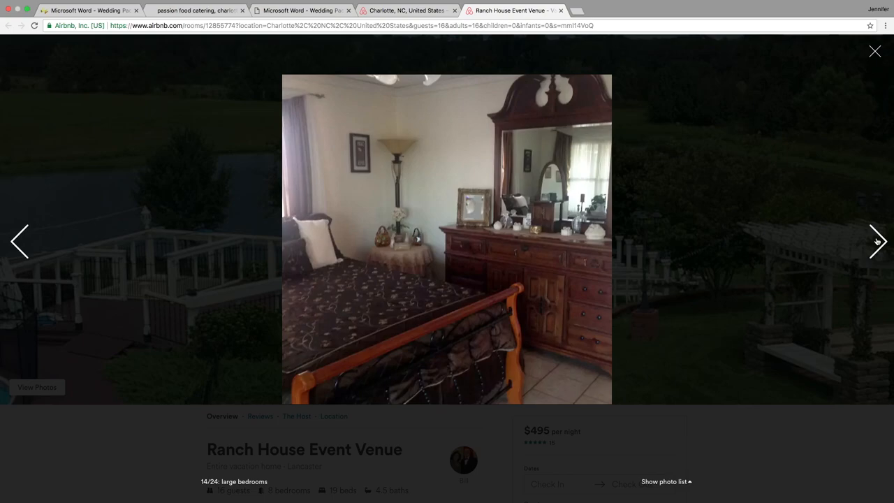
pyautogui.click(877, 241)
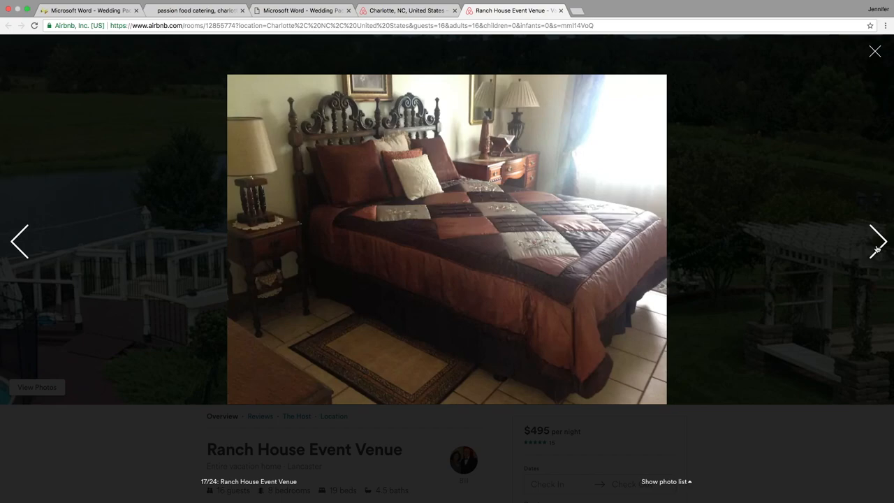
pyautogui.click(877, 241)
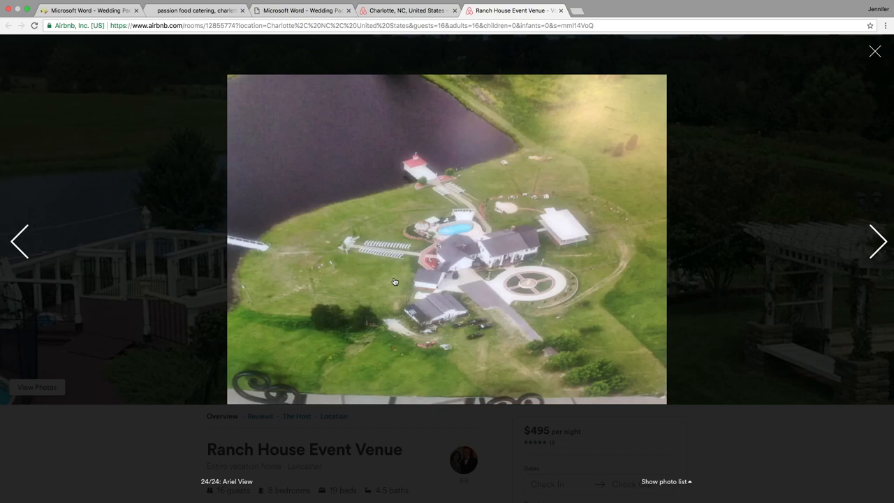
pyautogui.moveTo(454, 238)
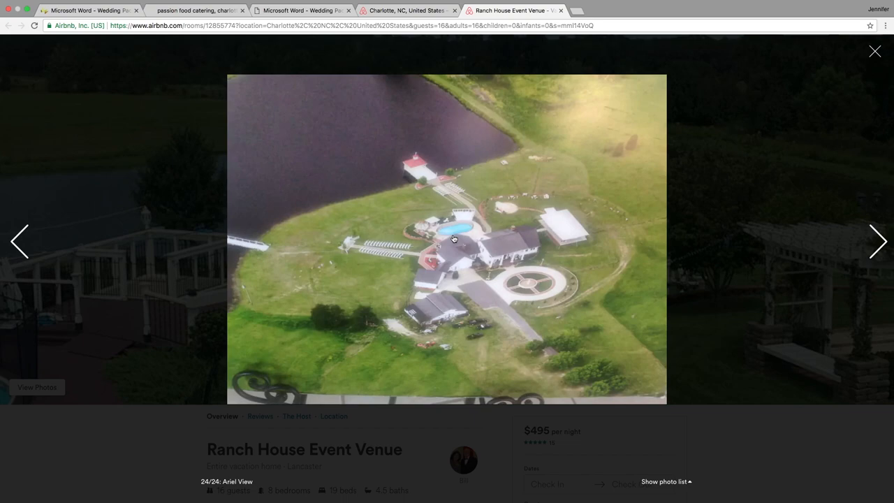
pyautogui.click(663, 481)
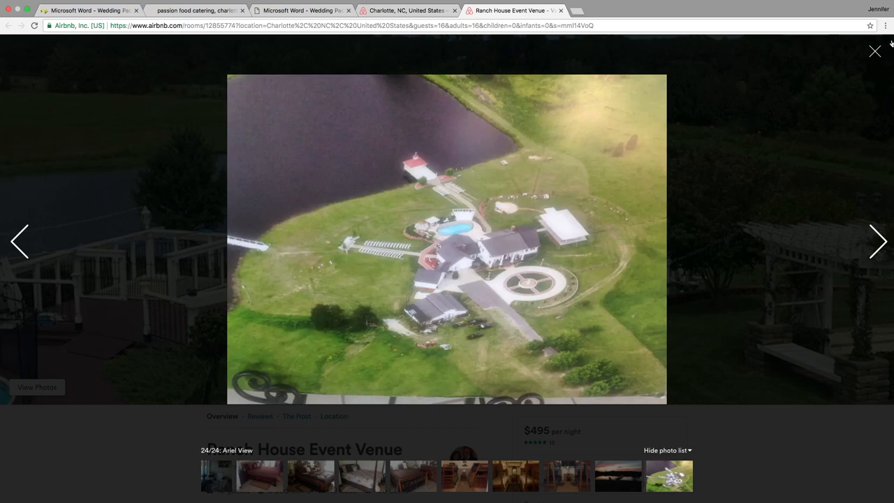
pyautogui.click(874, 51)
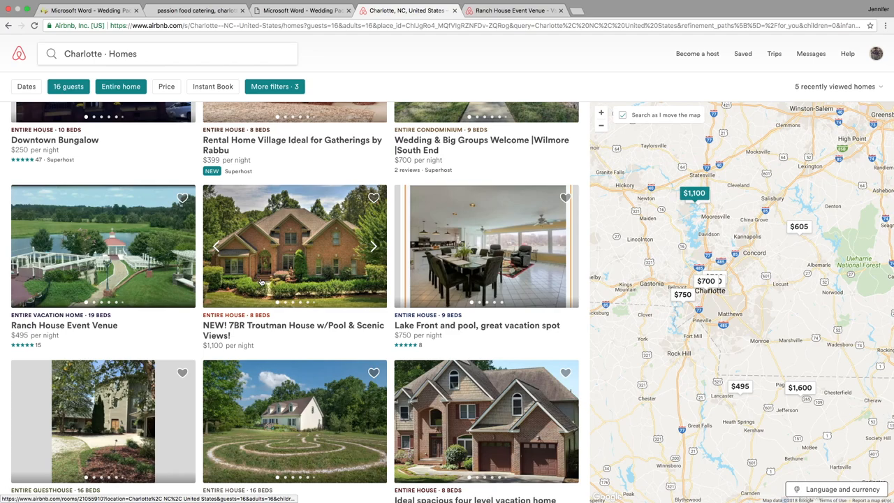
# Step: Open the Troutman House listing and browse its photos
pyautogui.click(294, 246)
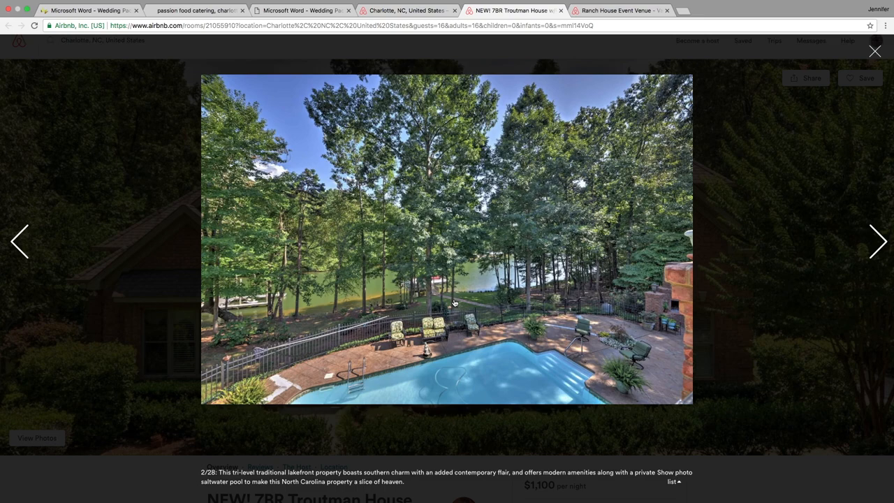
pyautogui.moveTo(873, 259)
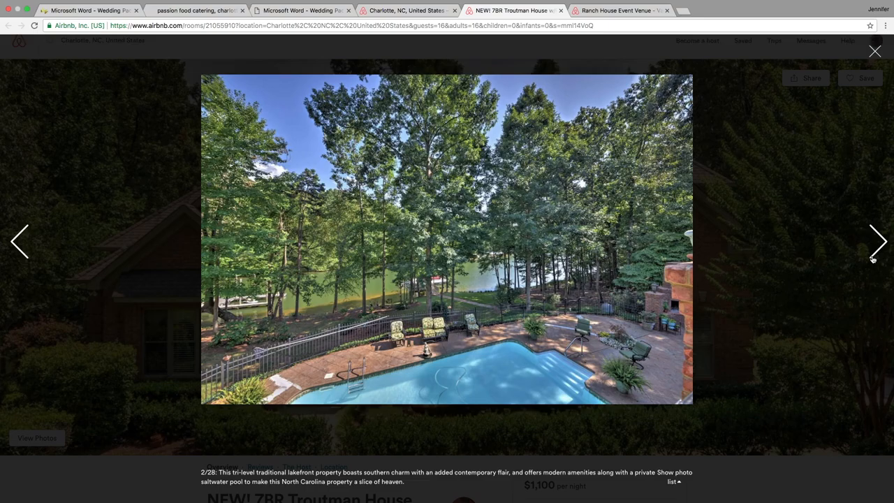
pyautogui.click(878, 241)
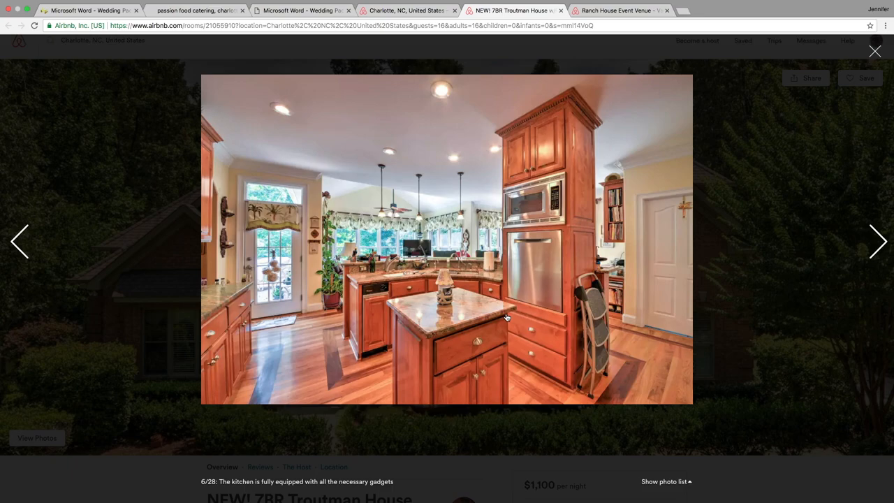
pyautogui.click(876, 51)
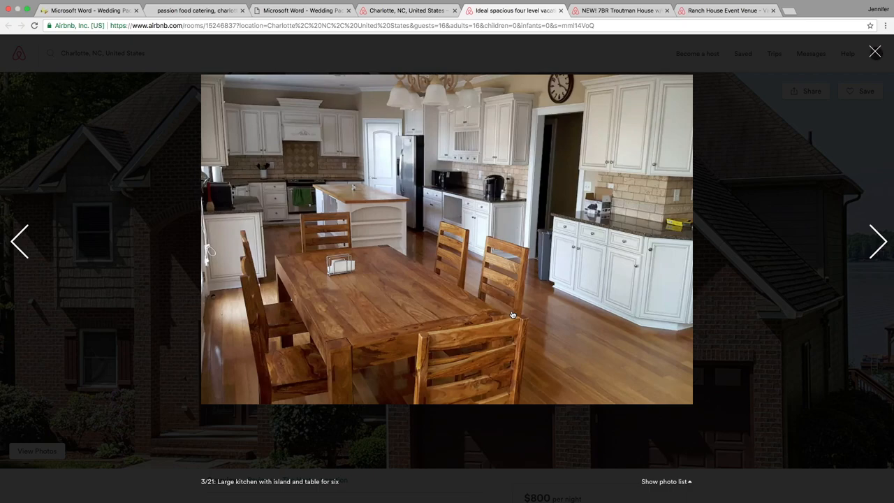
pyautogui.moveTo(240, 216)
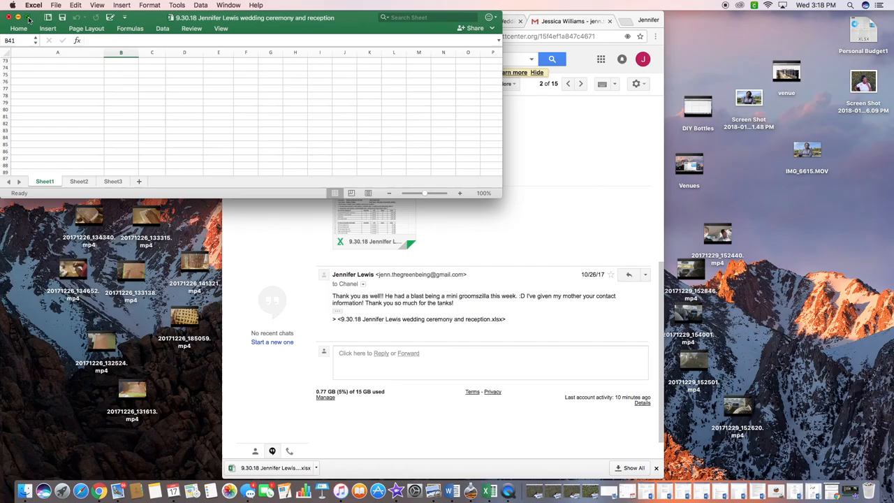
# Step: Maximize the Gantt Center cost sheet window and zoom in to 200%
pyautogui.click(28, 18)
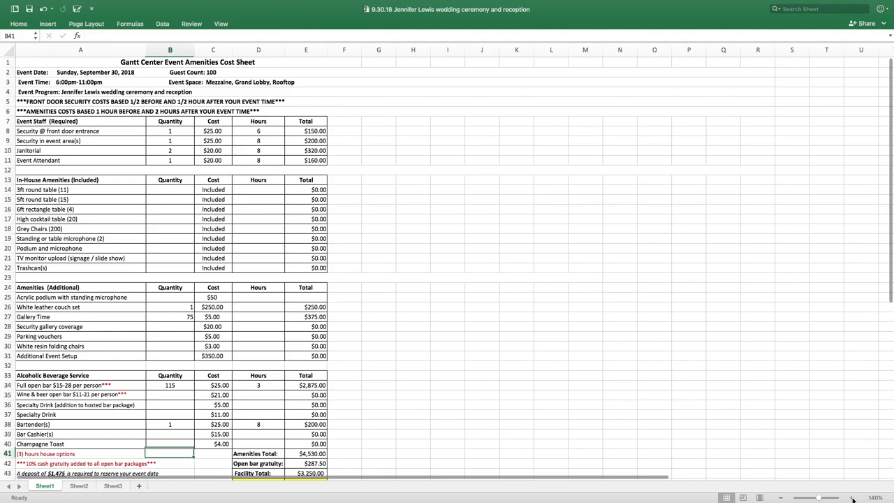
pyautogui.click(850, 497)
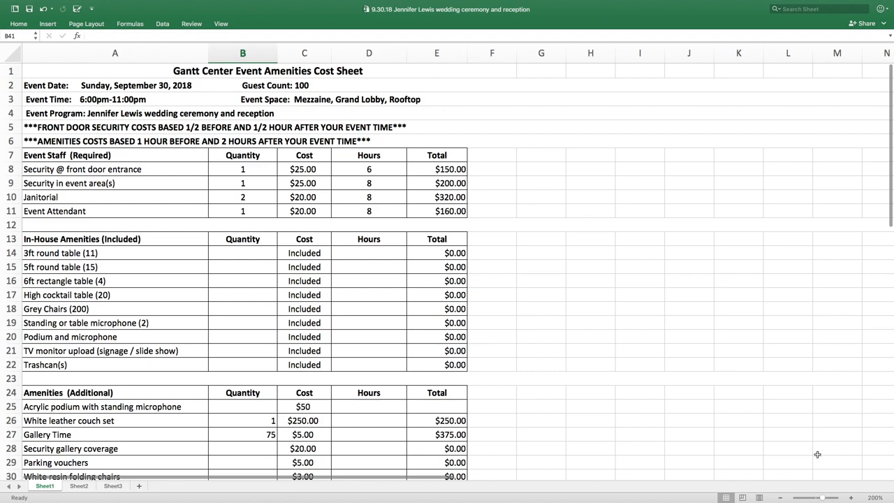
pyautogui.moveTo(147, 179)
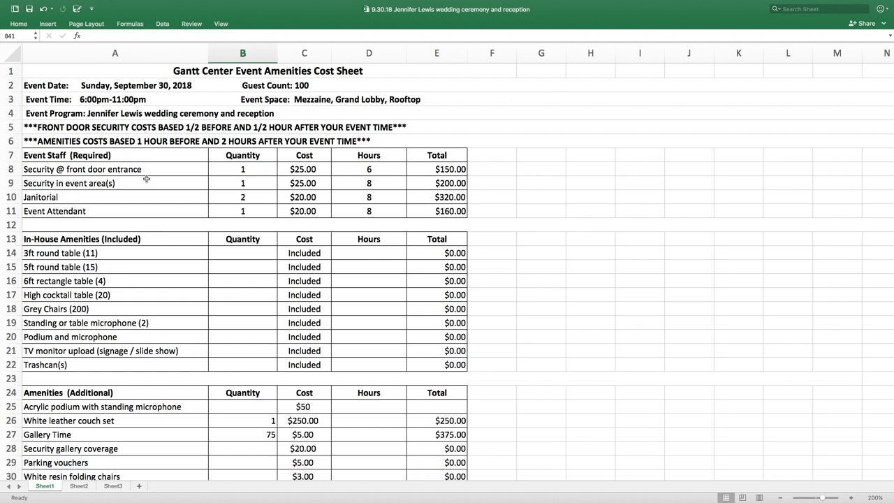
pyautogui.moveTo(196, 182)
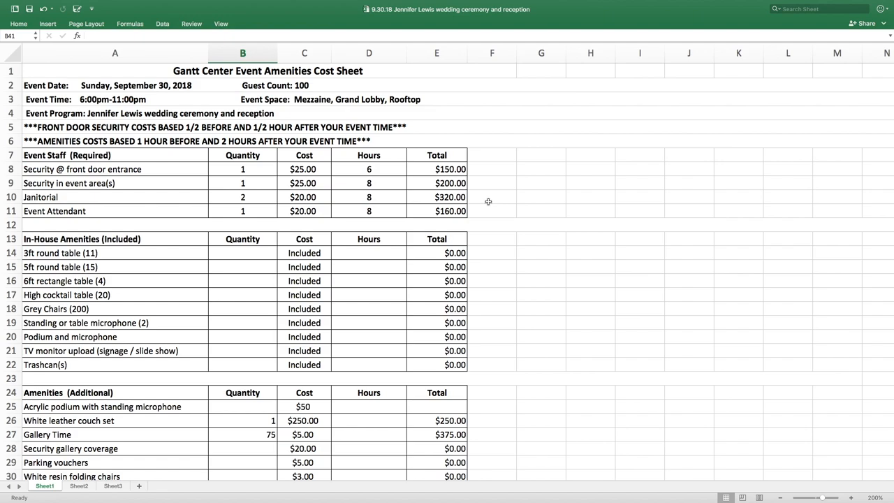
pyautogui.scroll(-3)
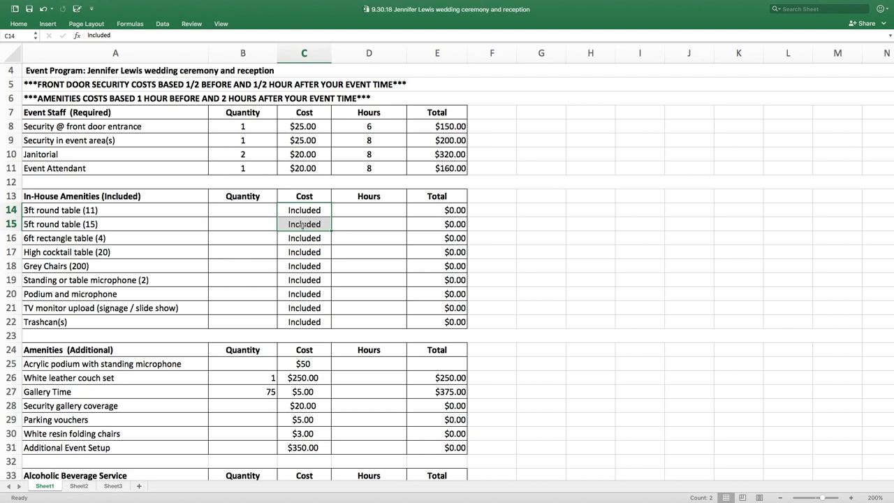
pyautogui.moveTo(283, 326)
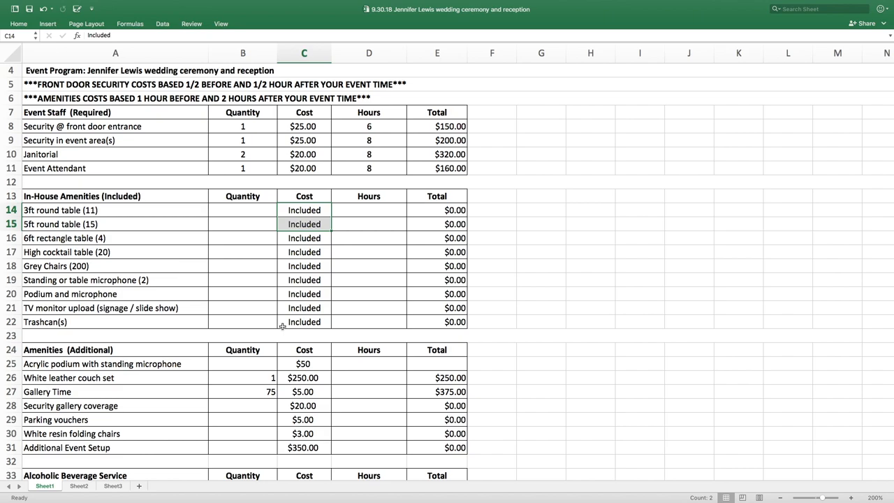
pyautogui.scroll(-3)
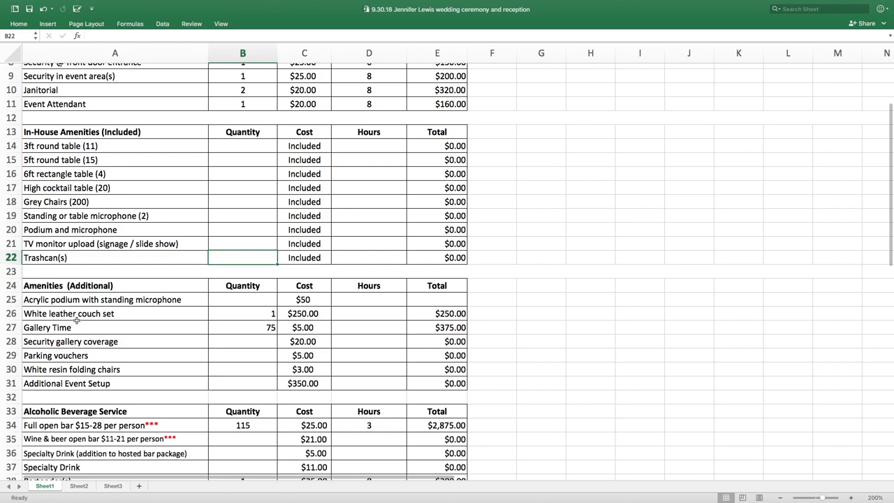
pyautogui.moveTo(94, 328)
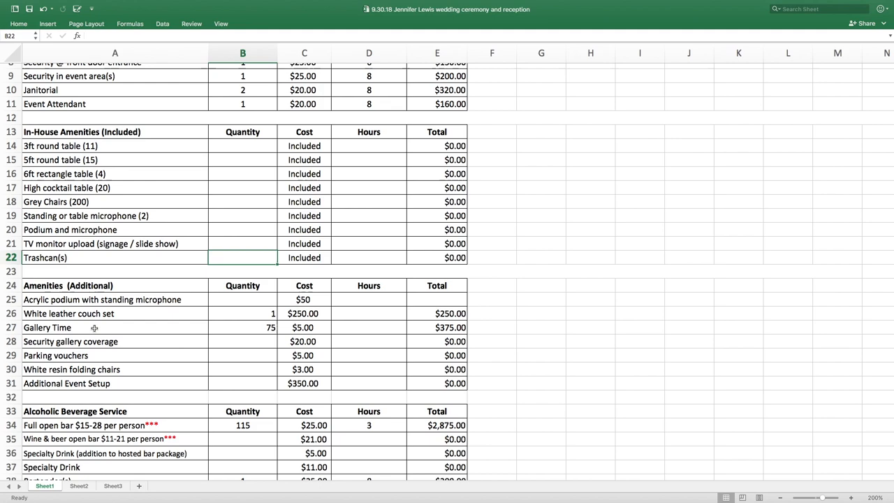
pyautogui.moveTo(480, 337)
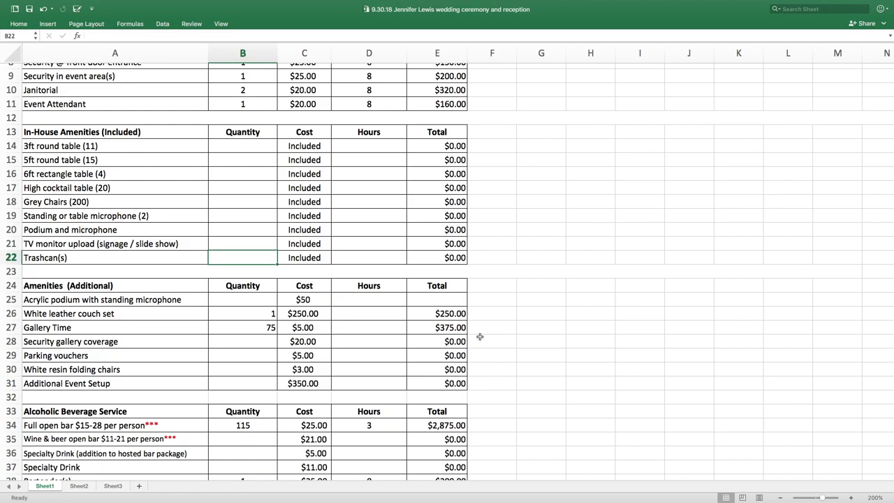
pyautogui.scroll(-3)
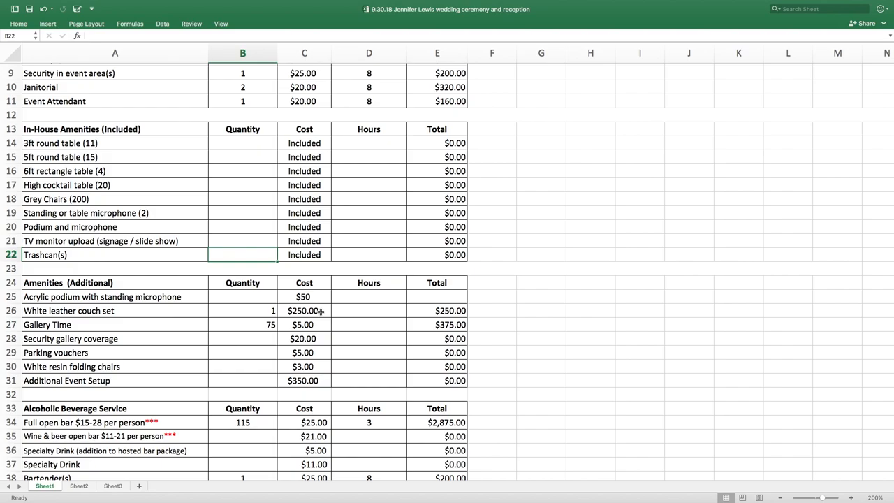
# Step: Scroll down to the $7,780 grand total, $1,475 deposit and $6,305 balance due
pyautogui.scroll(-3)
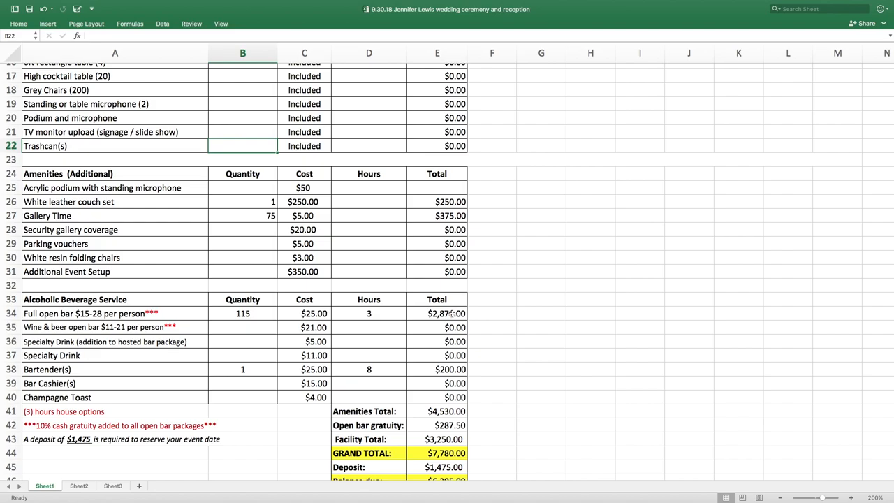
pyautogui.scroll(-3)
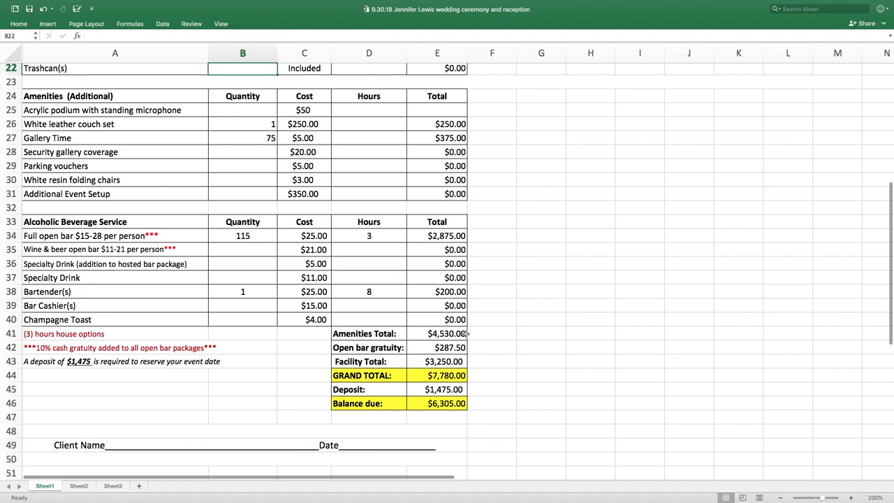
pyautogui.scroll(-3)
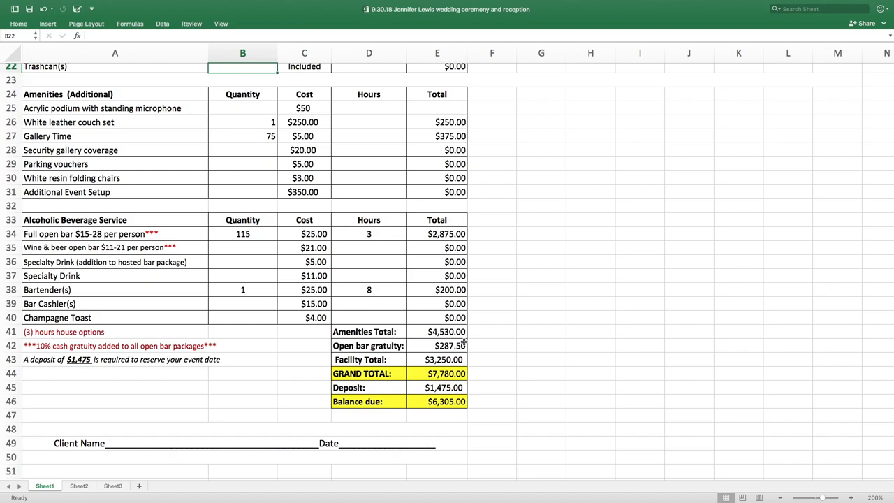
pyautogui.scroll(-3)
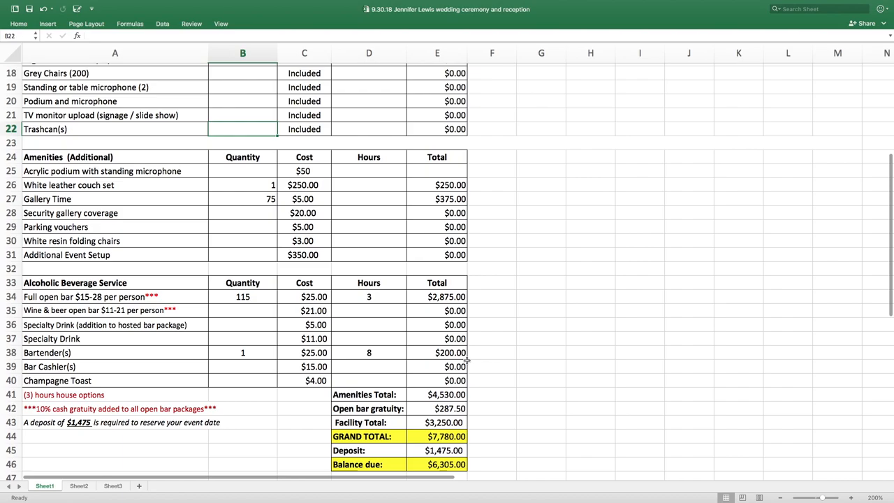
# Step: Scroll the cost sheet up to the event date and staff costs and down again
pyautogui.scroll(3)
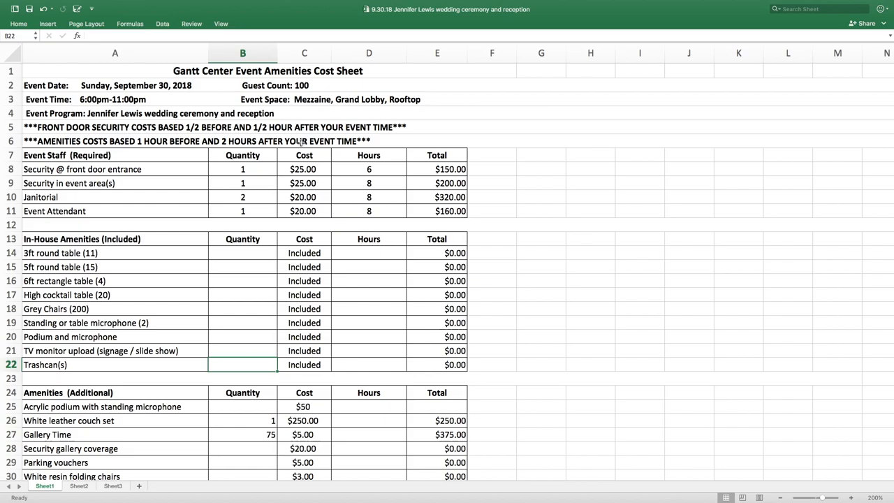
pyautogui.scroll(-3)
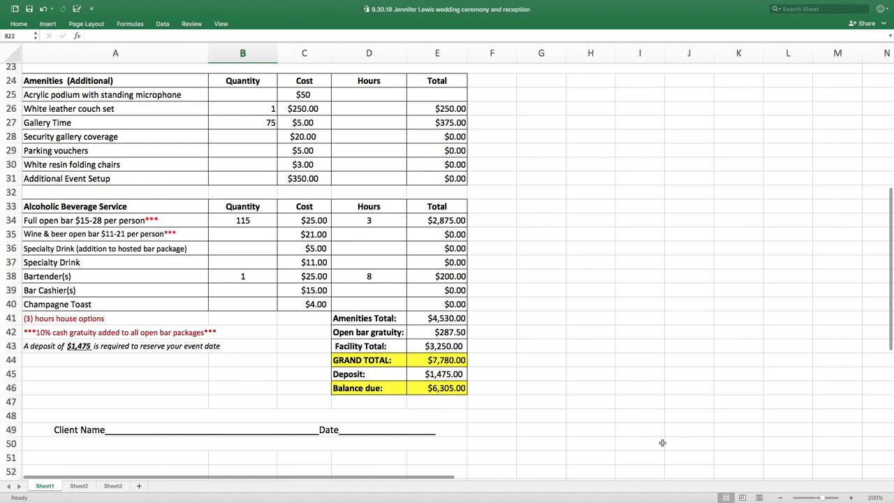
pyautogui.moveTo(495, 398)
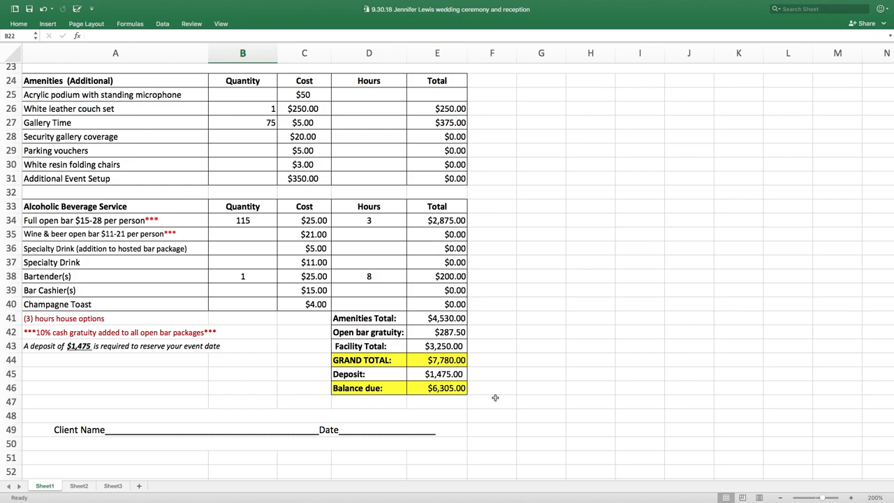
pyautogui.scroll(-3)
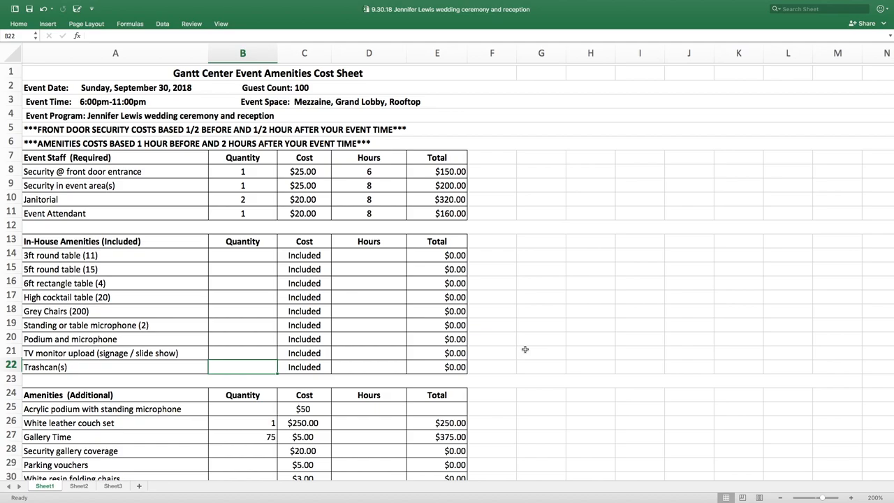
pyautogui.scroll(-3)
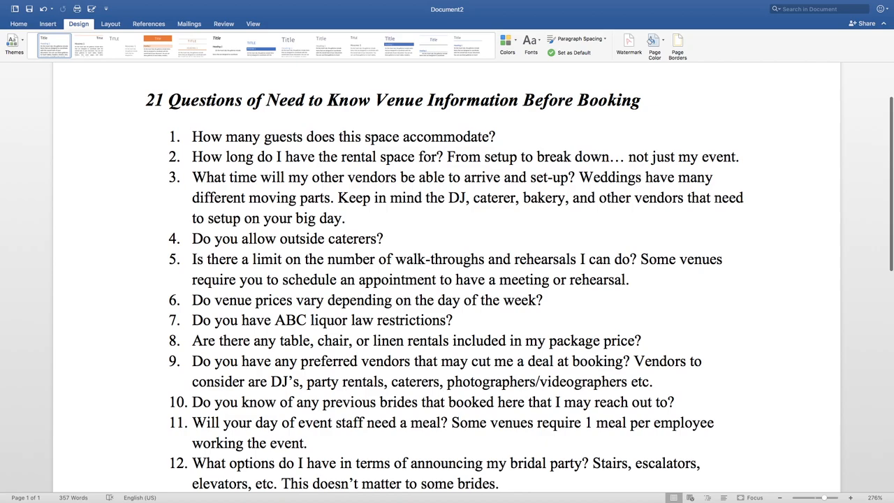
# Step: Scroll the Word venue-questions list down to question 21 about a day-of coordinator
pyautogui.scroll(-3)
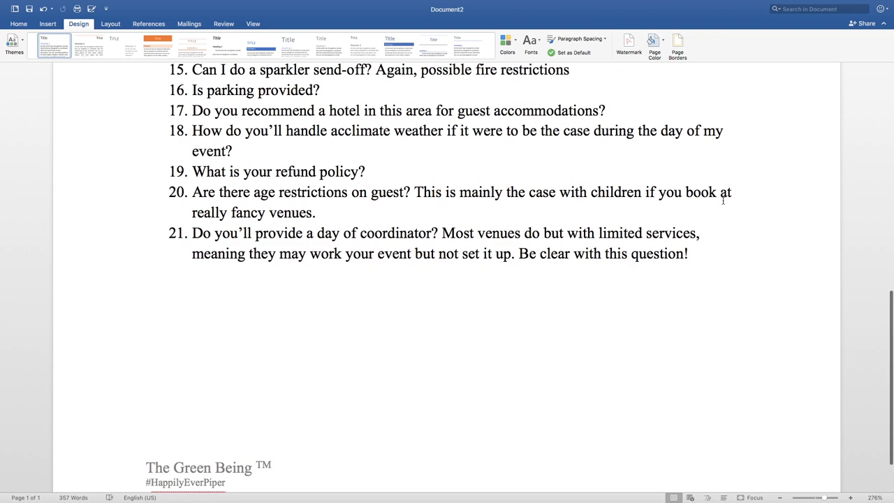